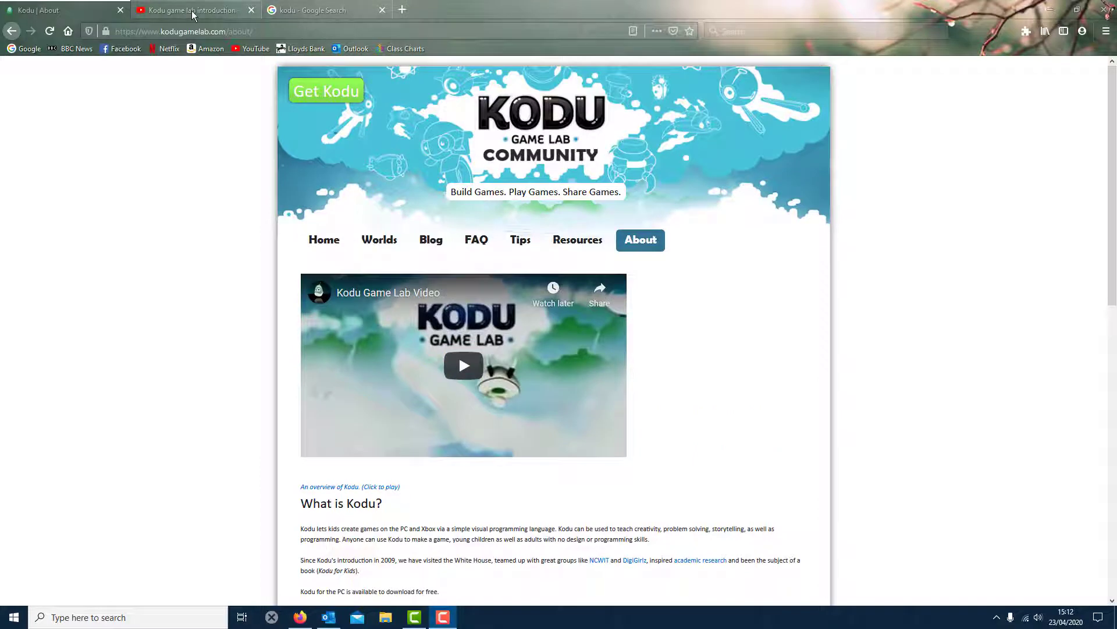
View the Kodu introduction video tab, then the Google image results for kodu
{"action": "left_click", "coordinate": [196, 9]}
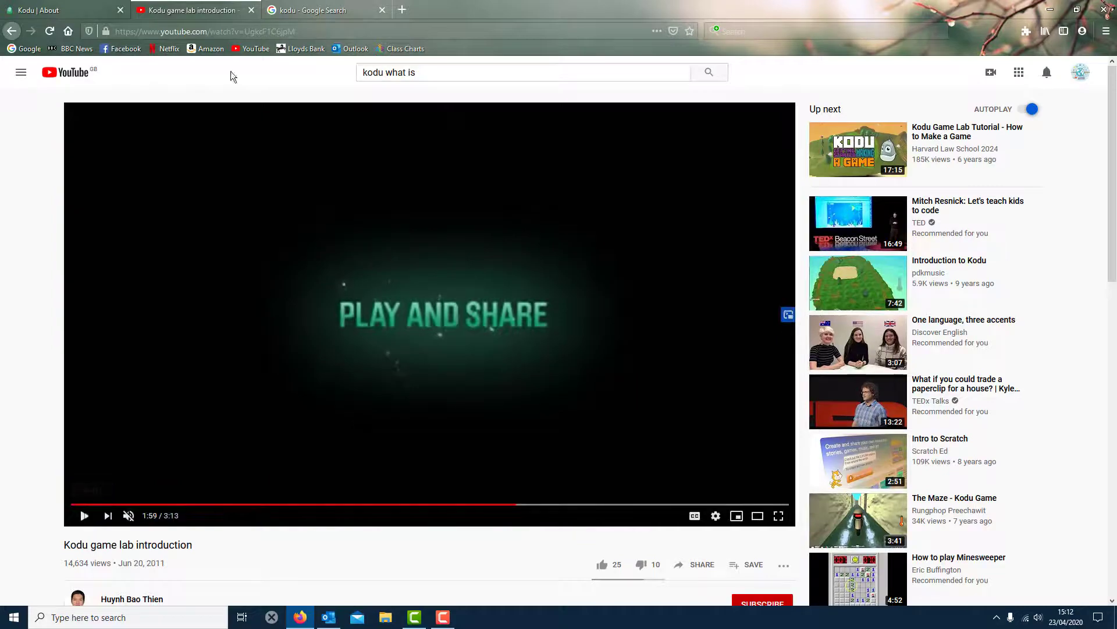
{"action": "left_click", "coordinate": [314, 9]}
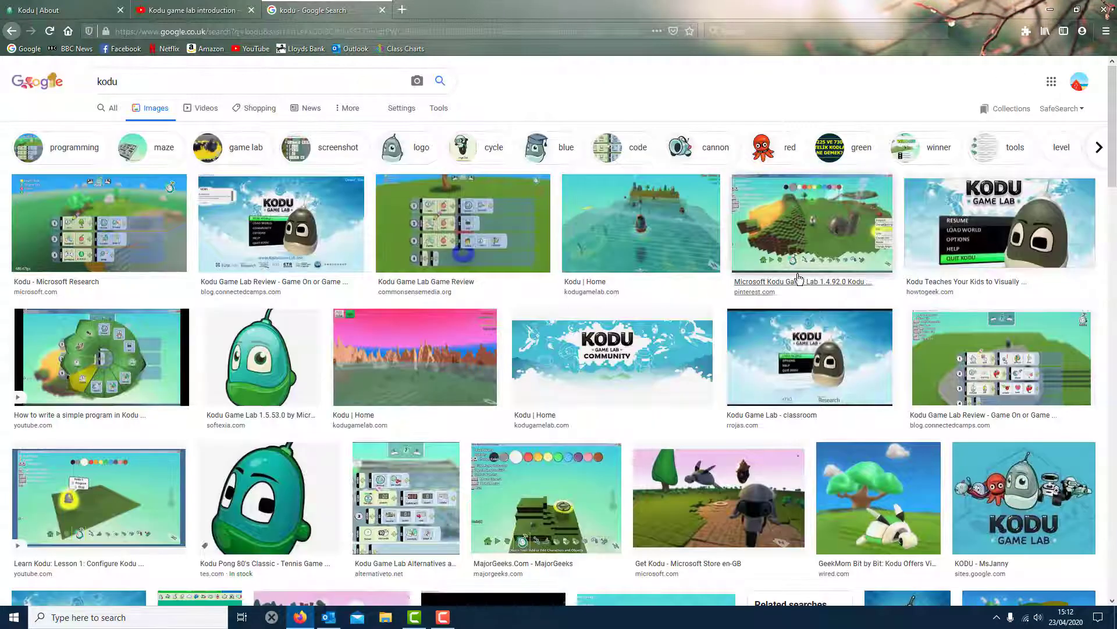
Browse further down the kodu image results and back up a little
{"action": "scroll", "scroll_direction": "down", "scroll_amount": 3}
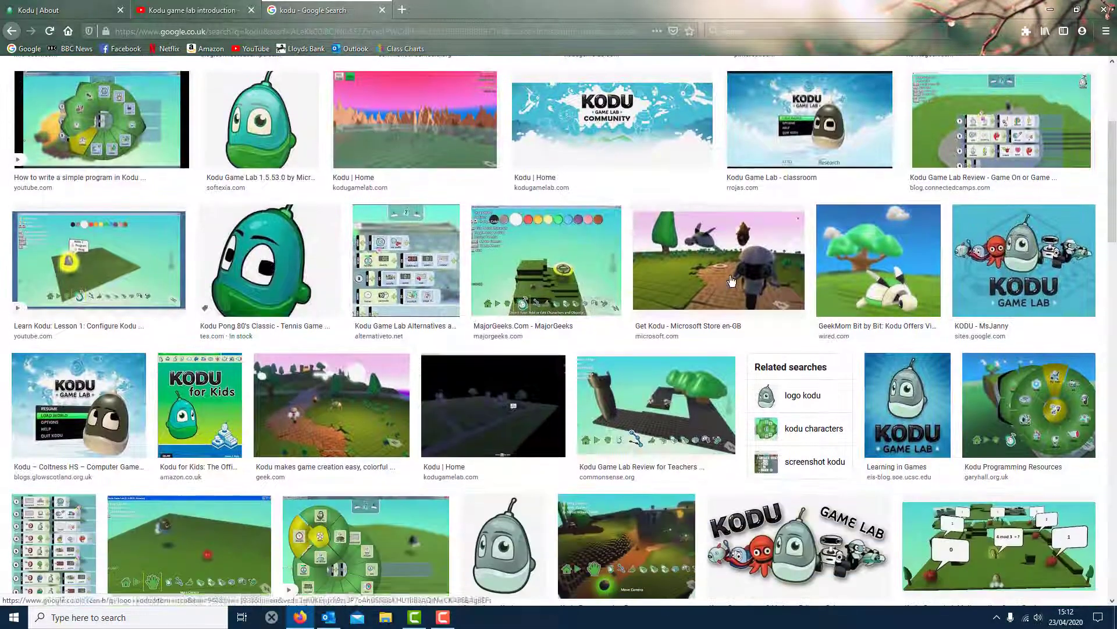
{"action": "scroll", "scroll_direction": "down", "scroll_amount": 3}
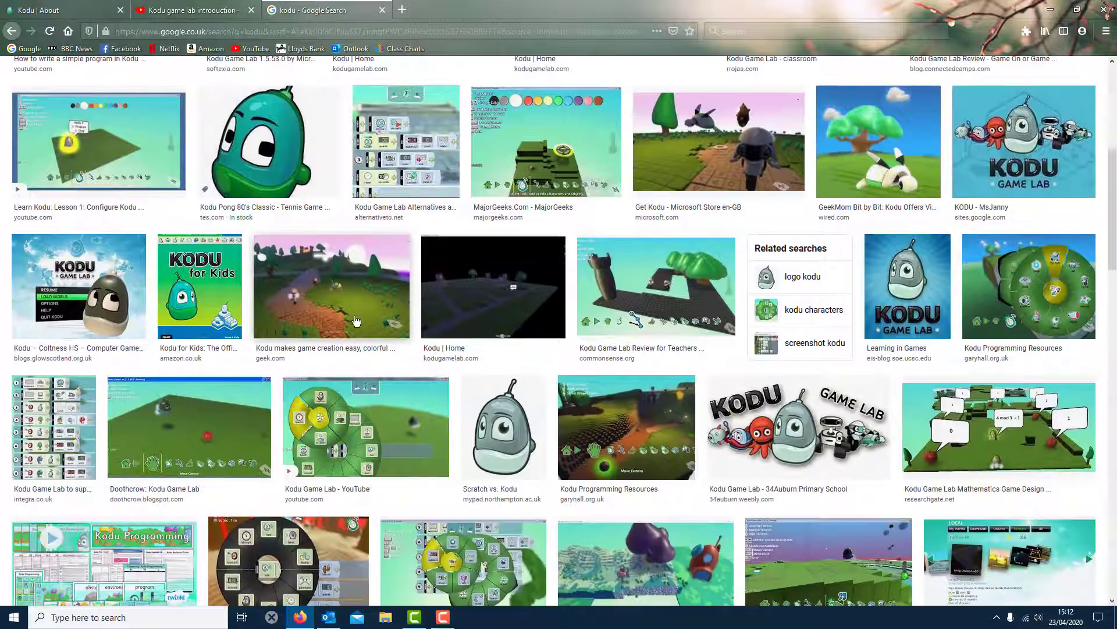
{"action": "scroll", "scroll_direction": "down", "scroll_amount": 3}
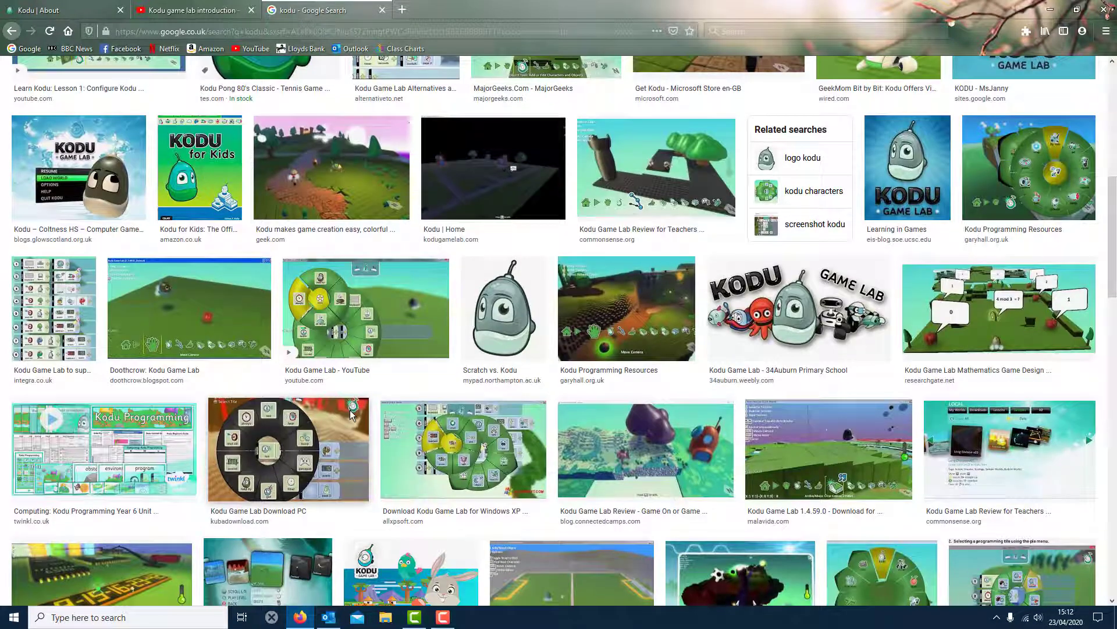
{"action": "scroll", "scroll_direction": "down", "scroll_amount": 3}
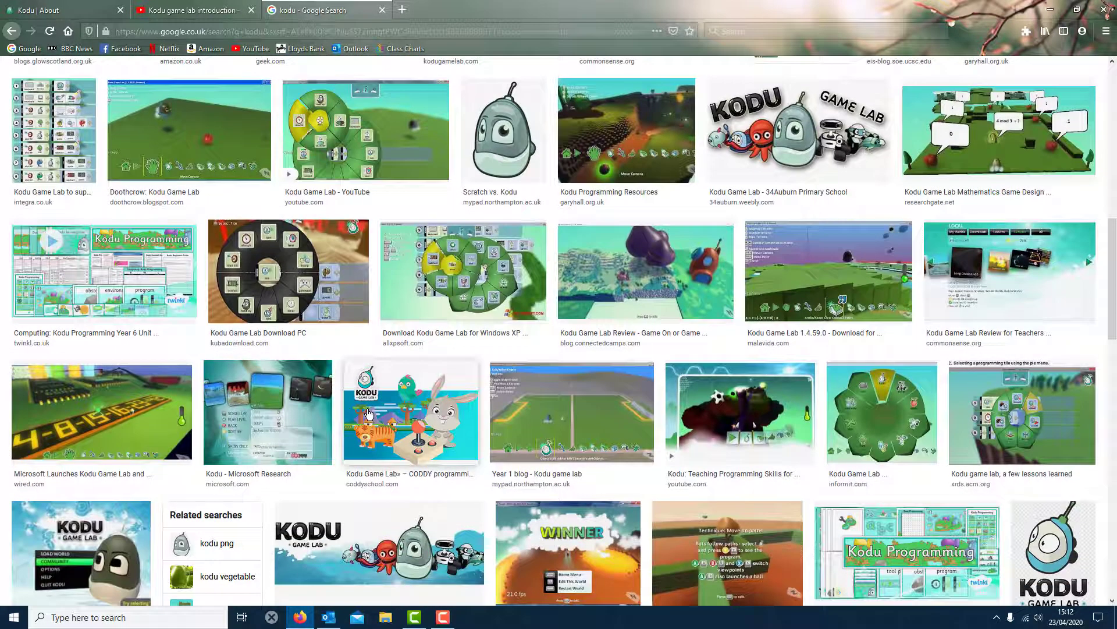
{"action": "mouse_move", "coordinate": [586, 422]}
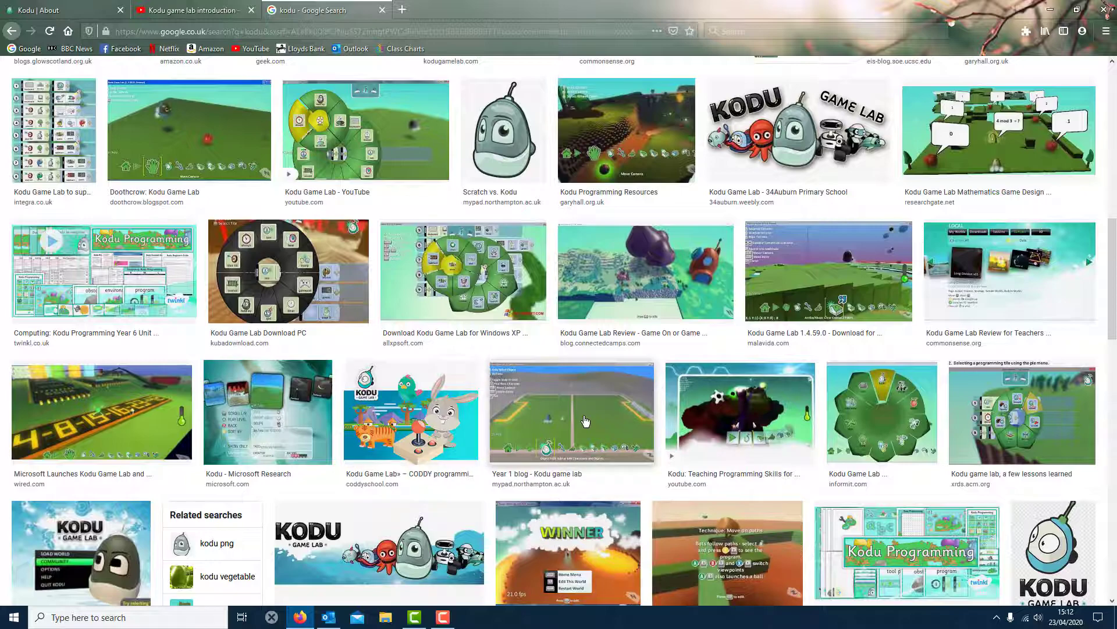
{"action": "scroll", "scroll_direction": "up", "scroll_amount": 3}
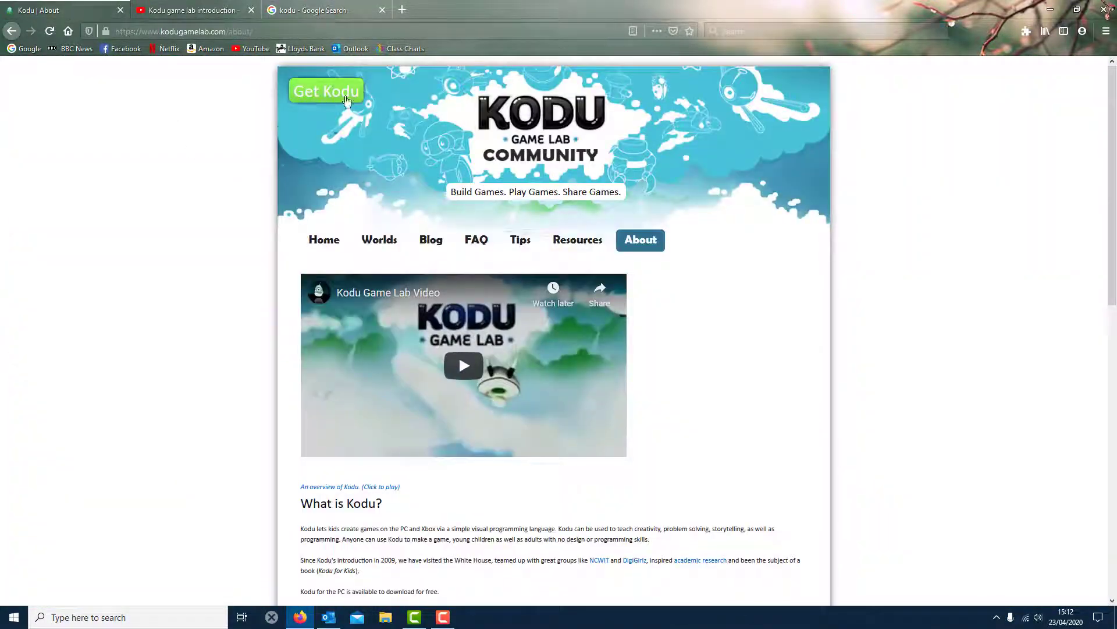
{"action": "mouse_move", "coordinate": [198, 103]}
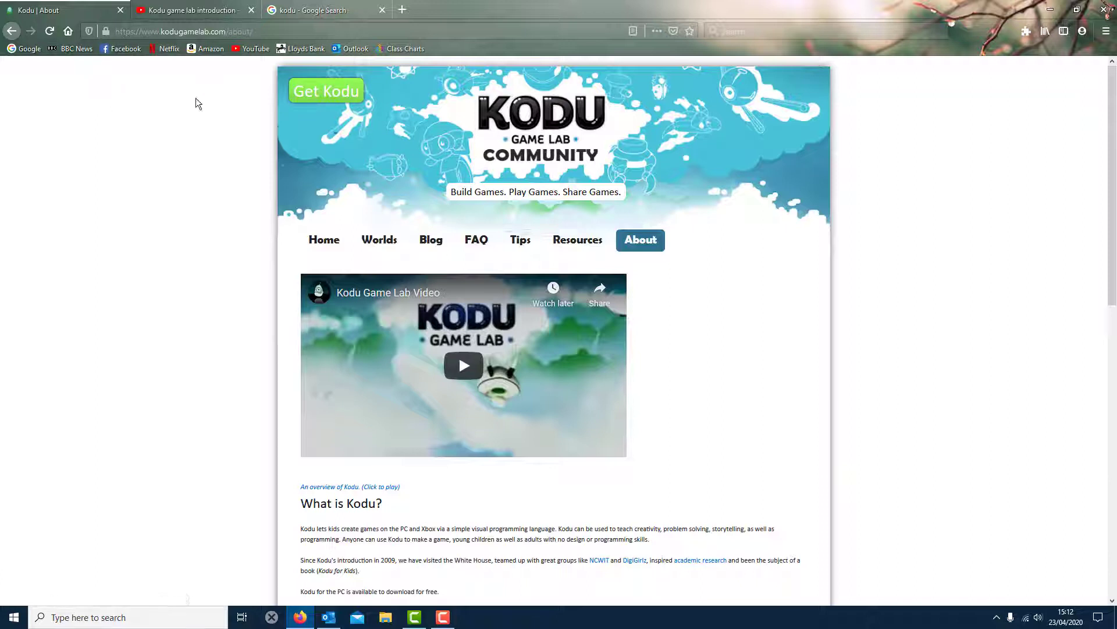
{"action": "mouse_move", "coordinate": [251, 106]}
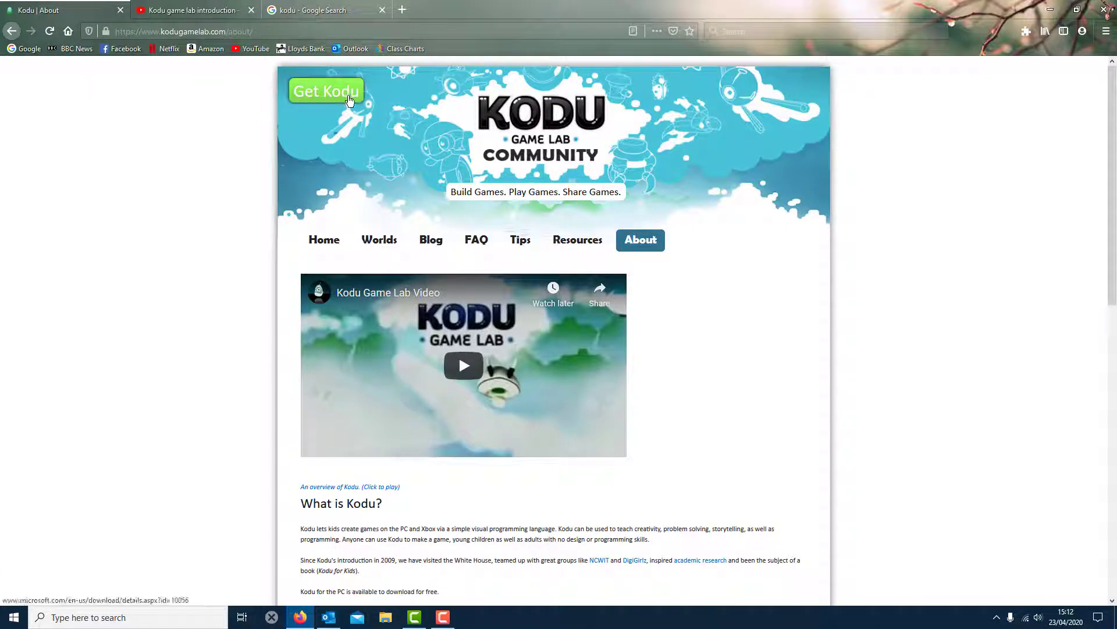
Follow the 'Get Kodu' link to the Microsoft Download Center page and look through it
{"action": "left_click", "coordinate": [326, 91]}
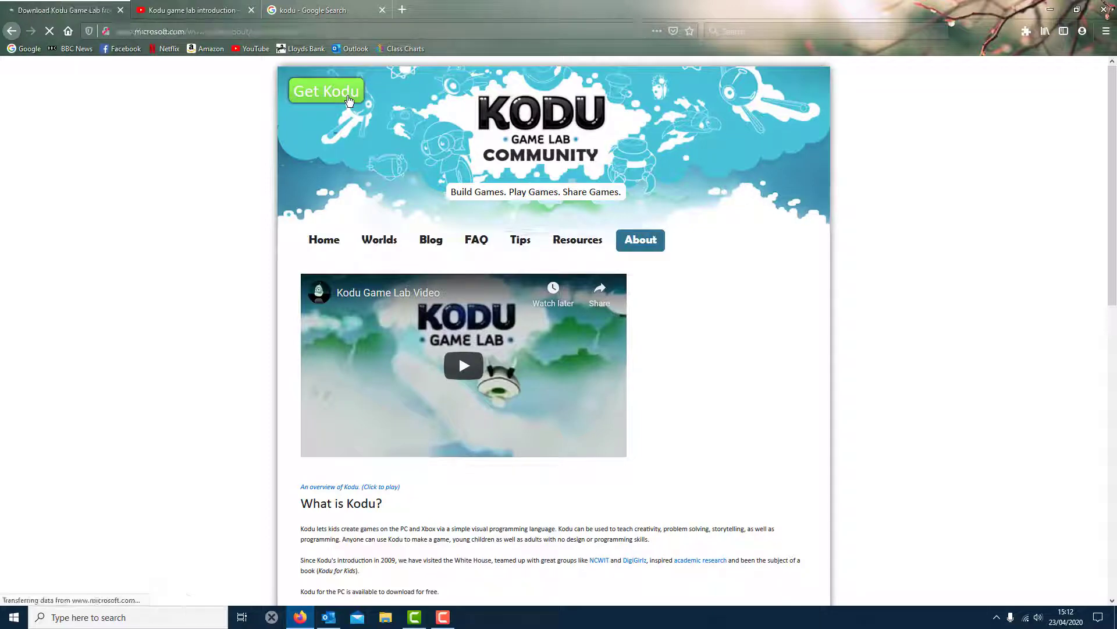
{"action": "left_click", "coordinate": [326, 91]}
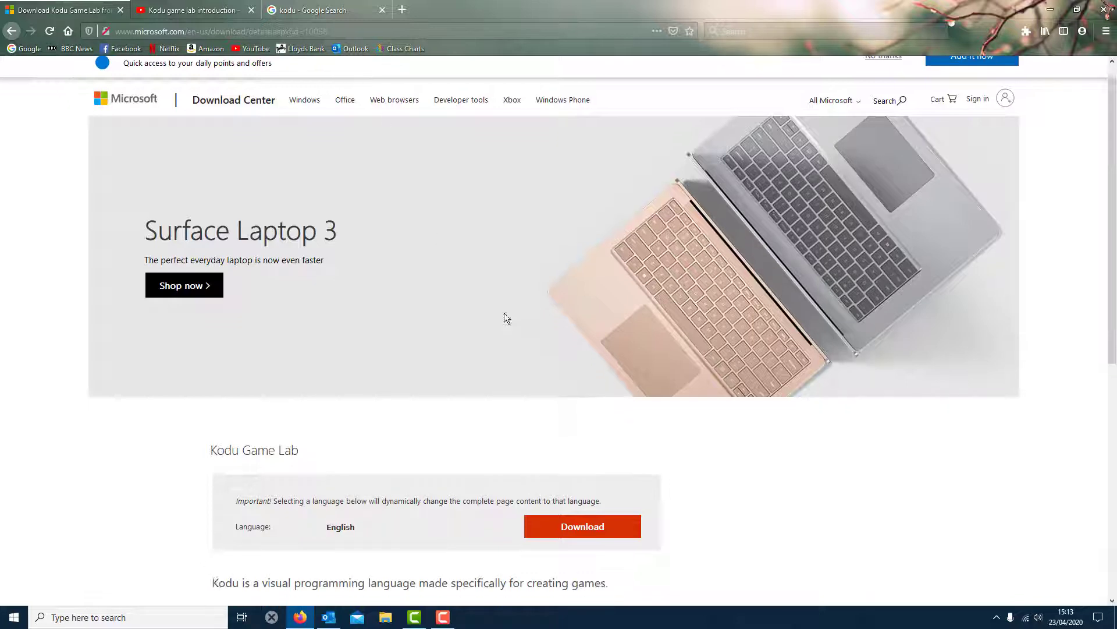
{"action": "scroll", "scroll_direction": "down", "scroll_amount": 3}
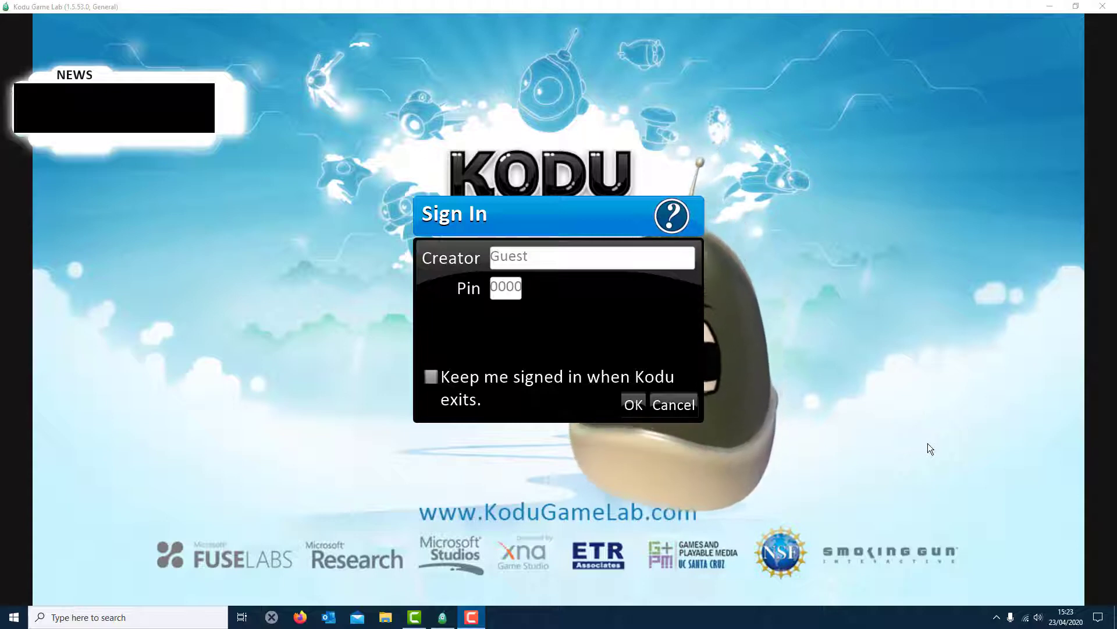
{"action": "mouse_move", "coordinate": [961, 402]}
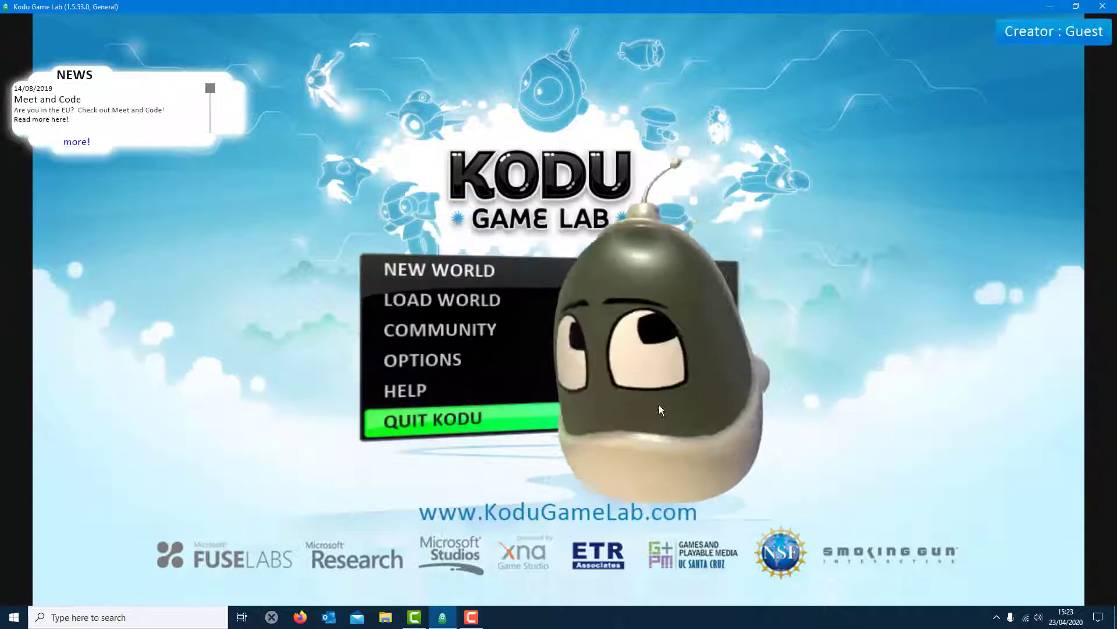
{"action": "mouse_move", "coordinate": [480, 286]}
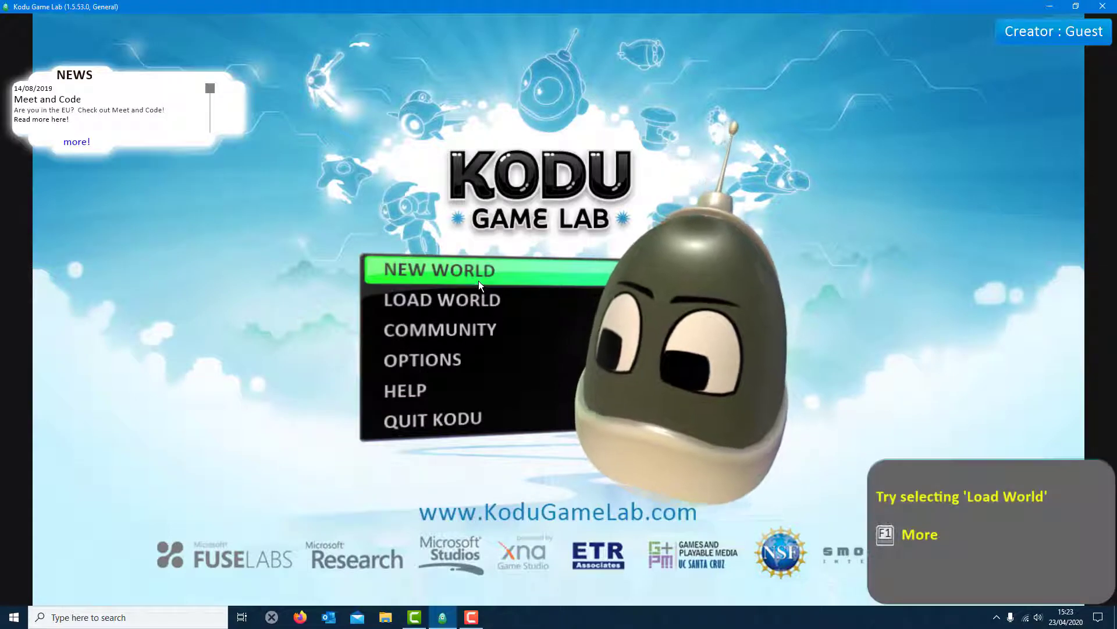
{"action": "mouse_move", "coordinate": [496, 284]}
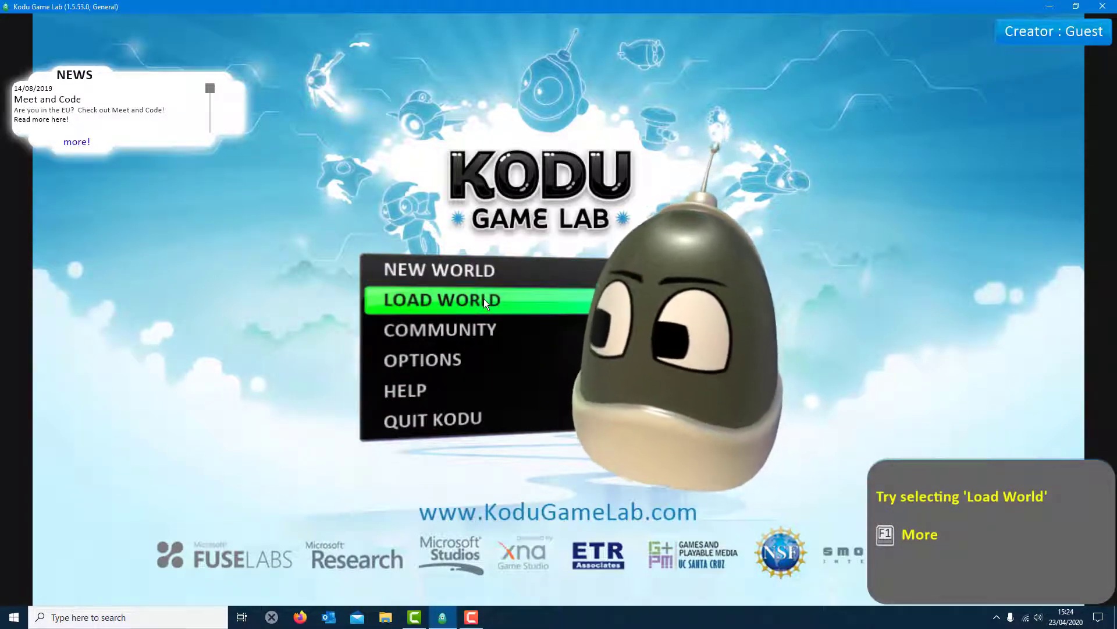
{"action": "mouse_move", "coordinate": [484, 280]}
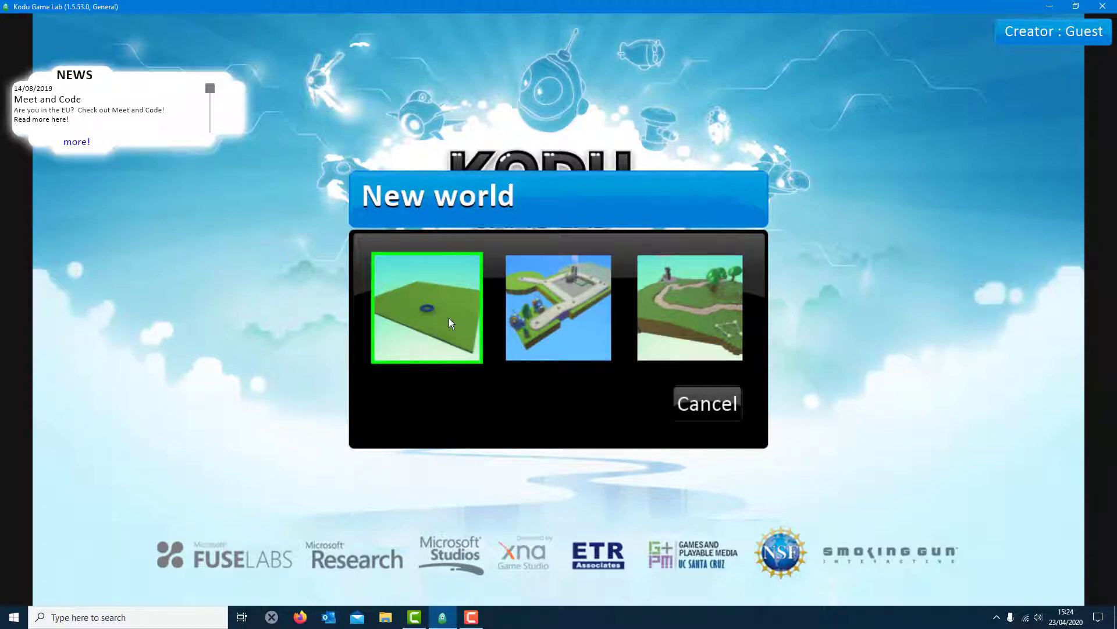
Create a new world from the first flat green grass template
{"action": "left_click", "coordinate": [426, 308]}
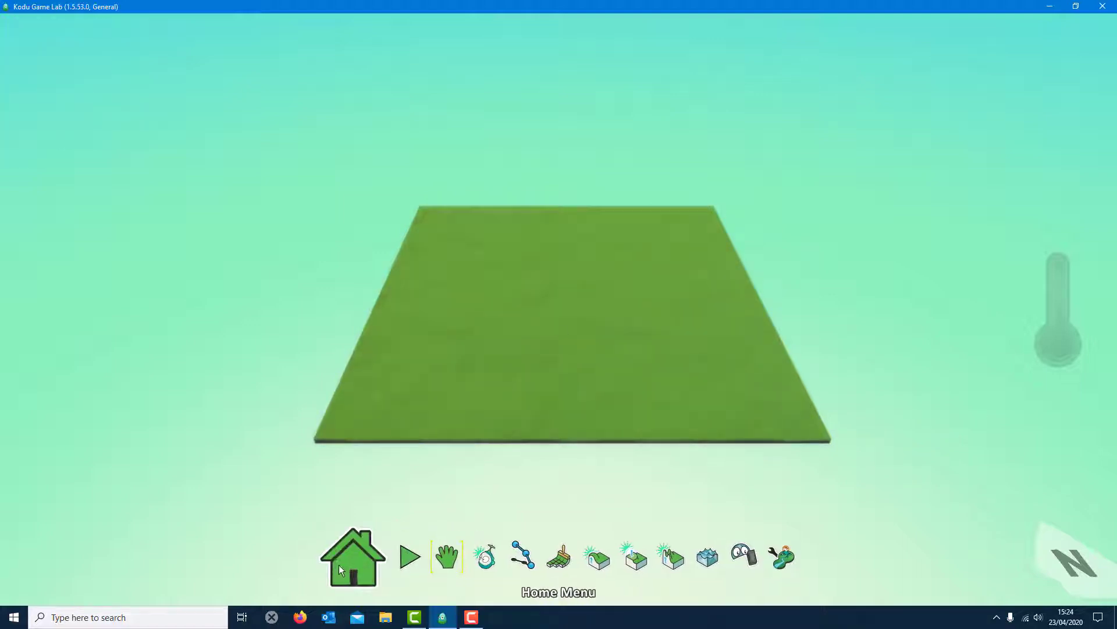
{"action": "mouse_move", "coordinate": [363, 566]}
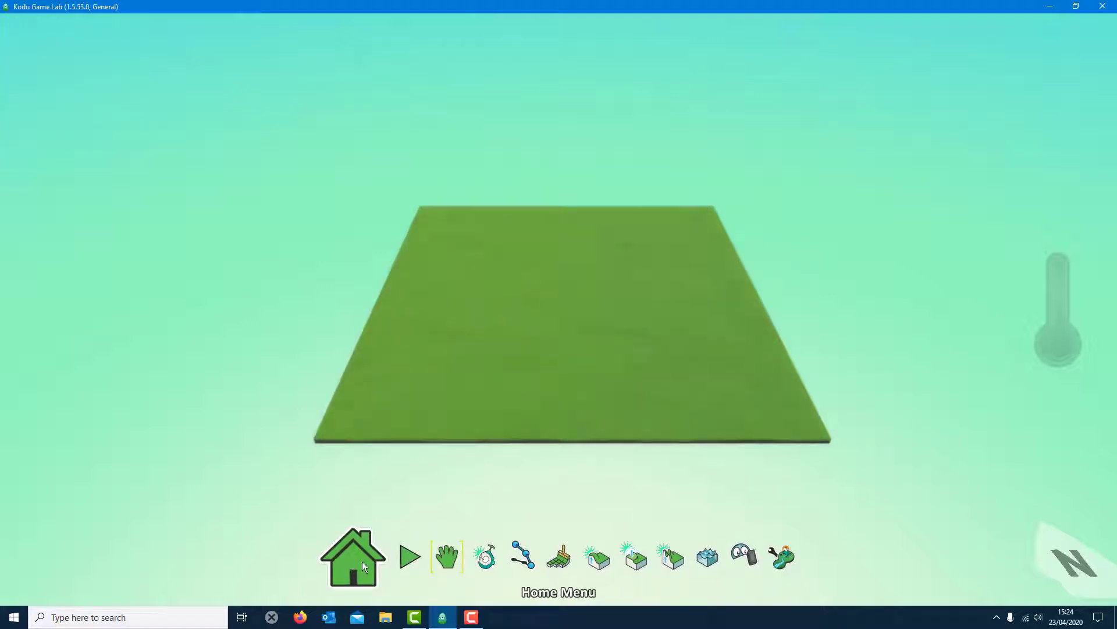
{"action": "mouse_move", "coordinate": [391, 557]}
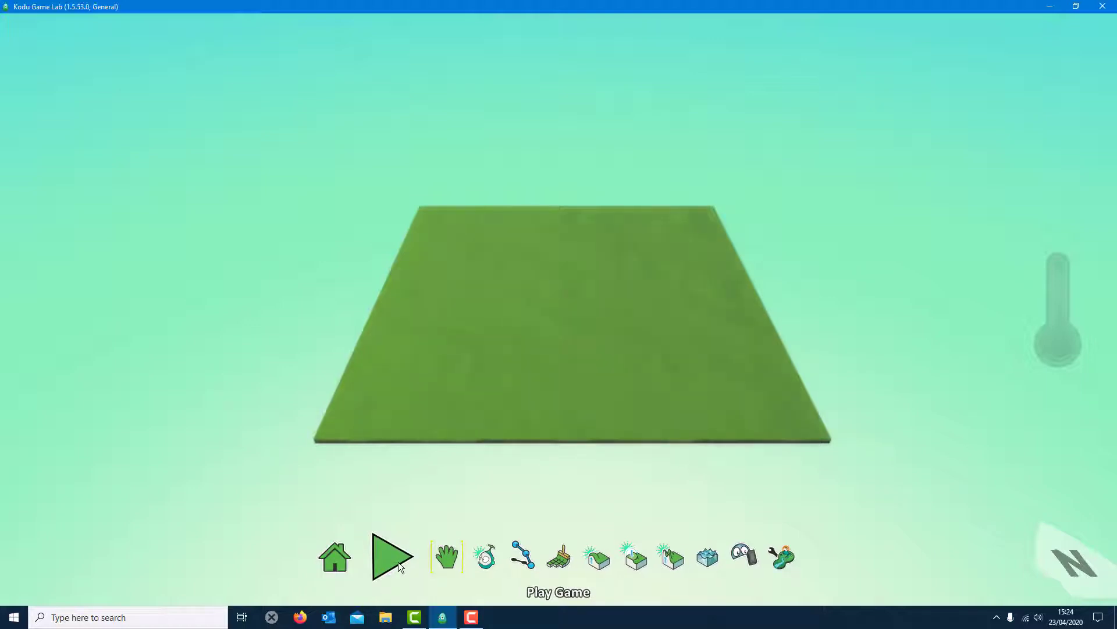
Orbit the camera over the grass, try the Path tool, then activate the Ground Brush
{"action": "left_click", "coordinate": [447, 557]}
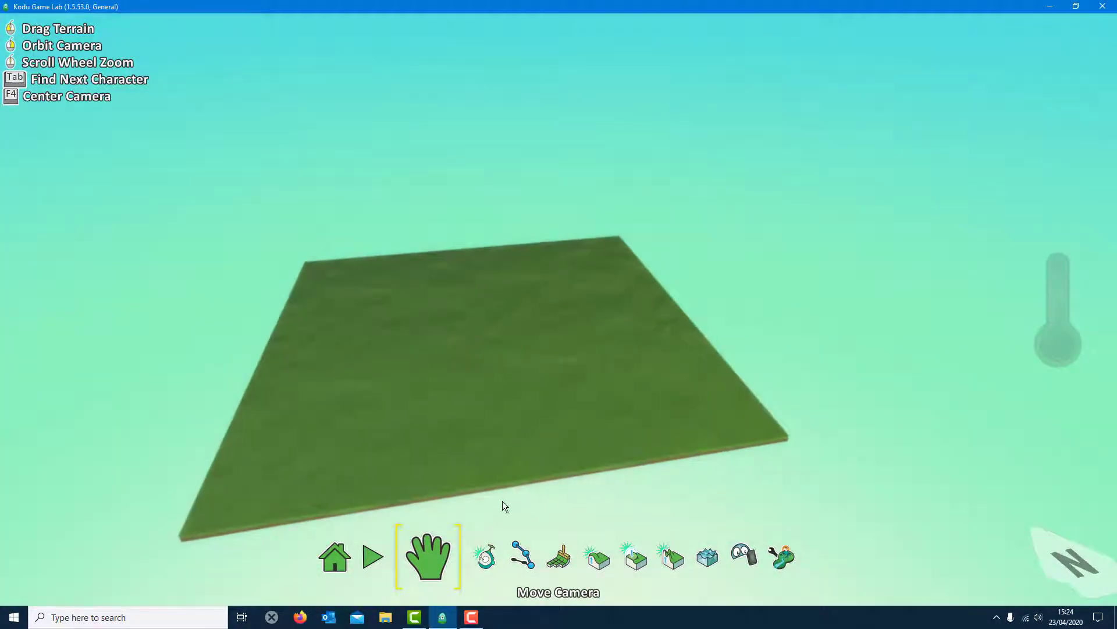
{"action": "left_click", "coordinate": [521, 556]}
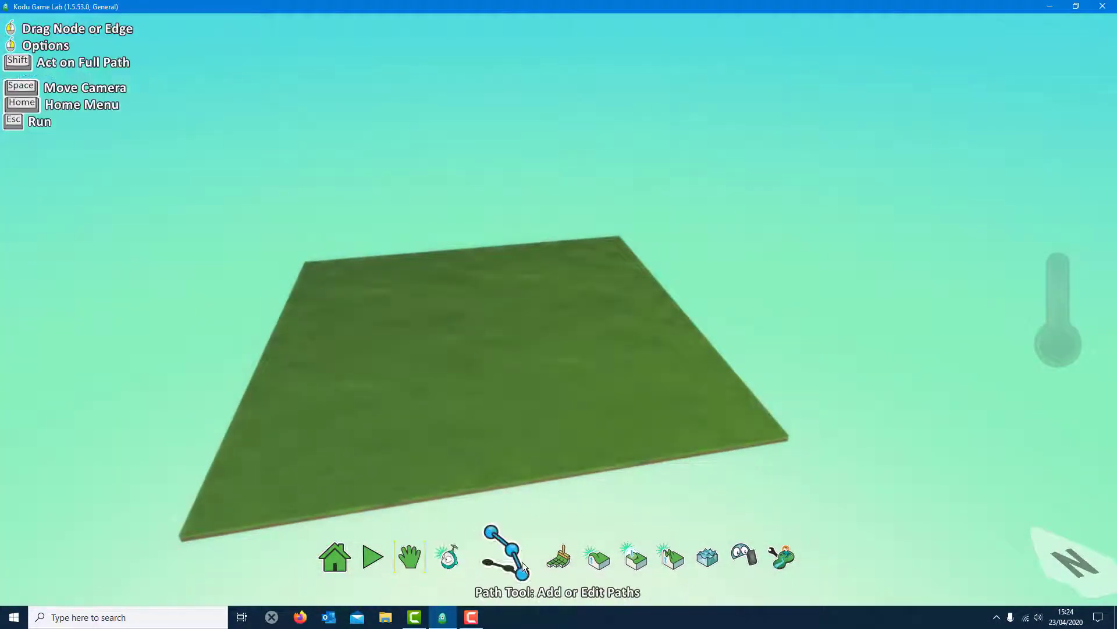
{"action": "left_click", "coordinate": [558, 562]}
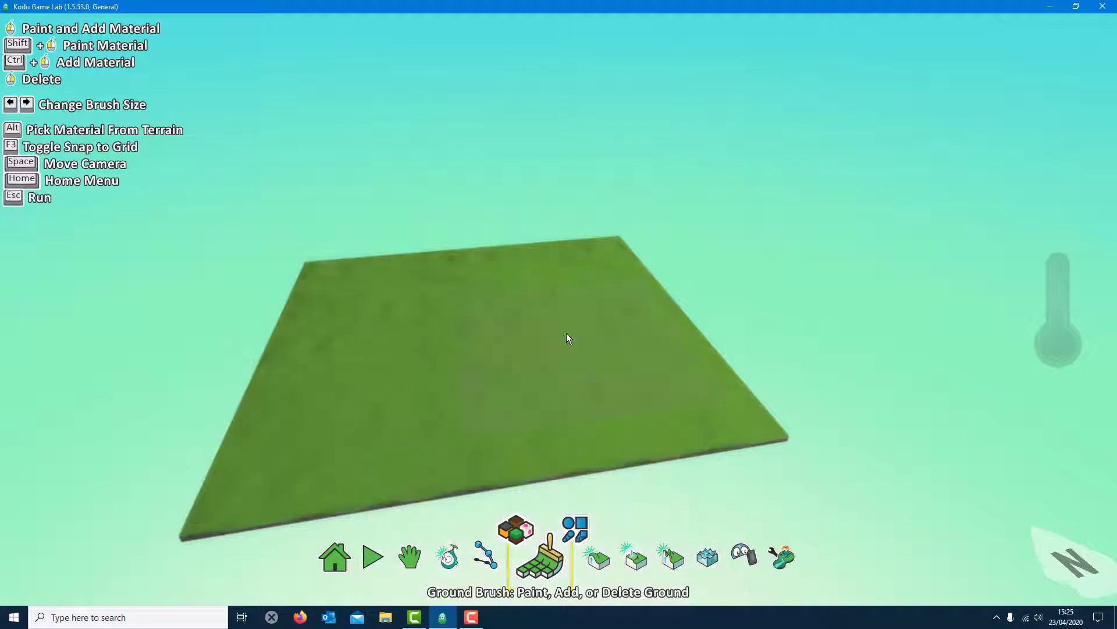
Add orange ground around the grass, fill the middle square blue, then delete that square
{"action": "left_click", "coordinate": [754, 240]}
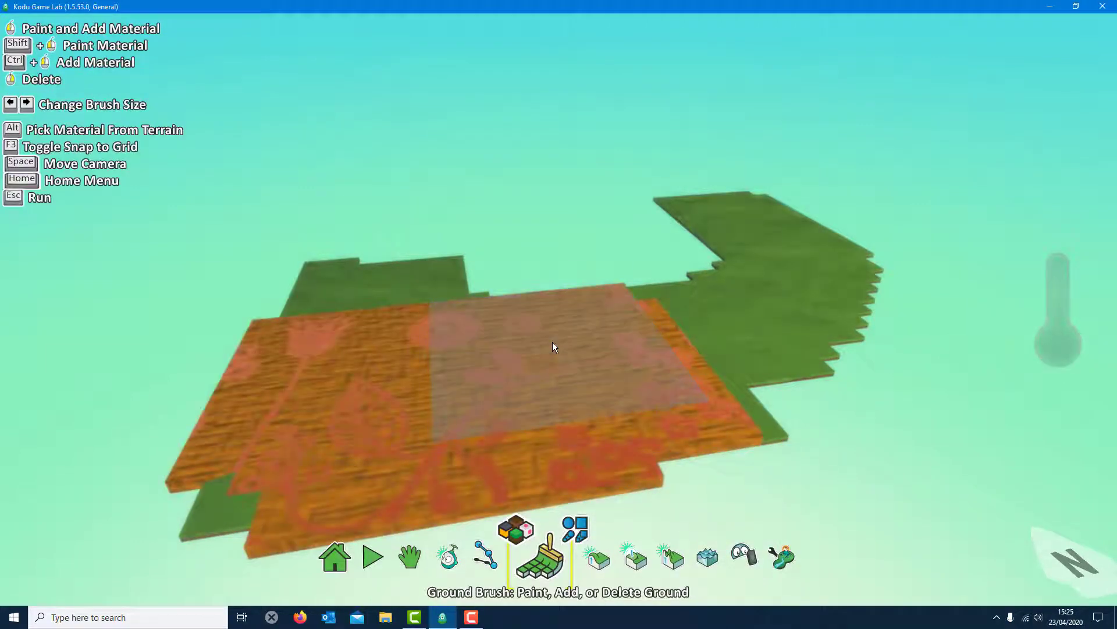
{"action": "left_click", "coordinate": [554, 347]}
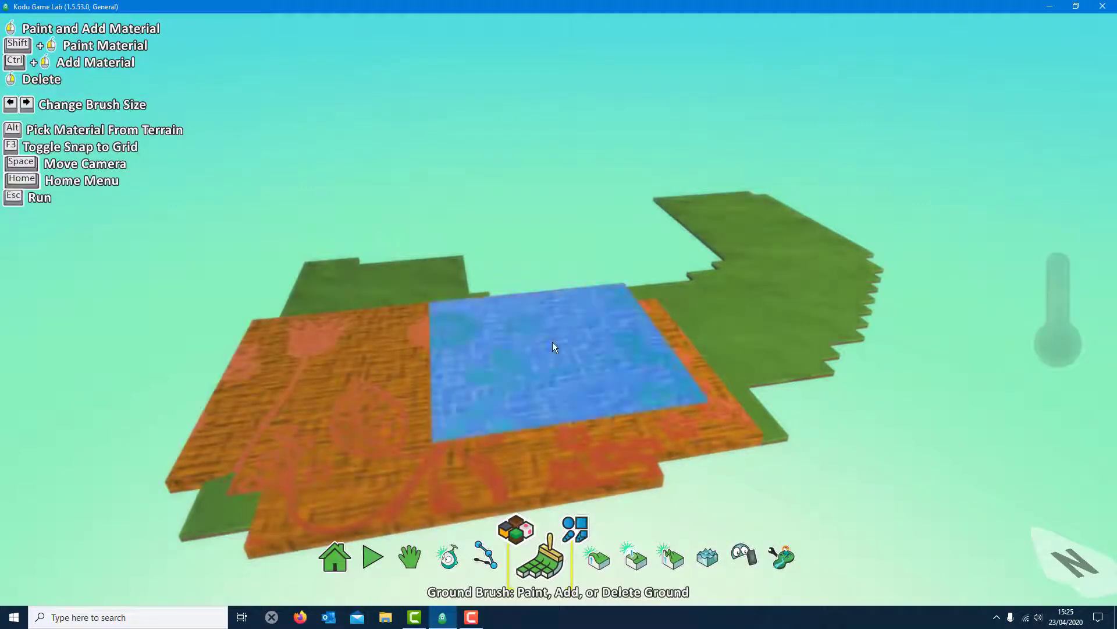
{"action": "left_click", "coordinate": [554, 347]}
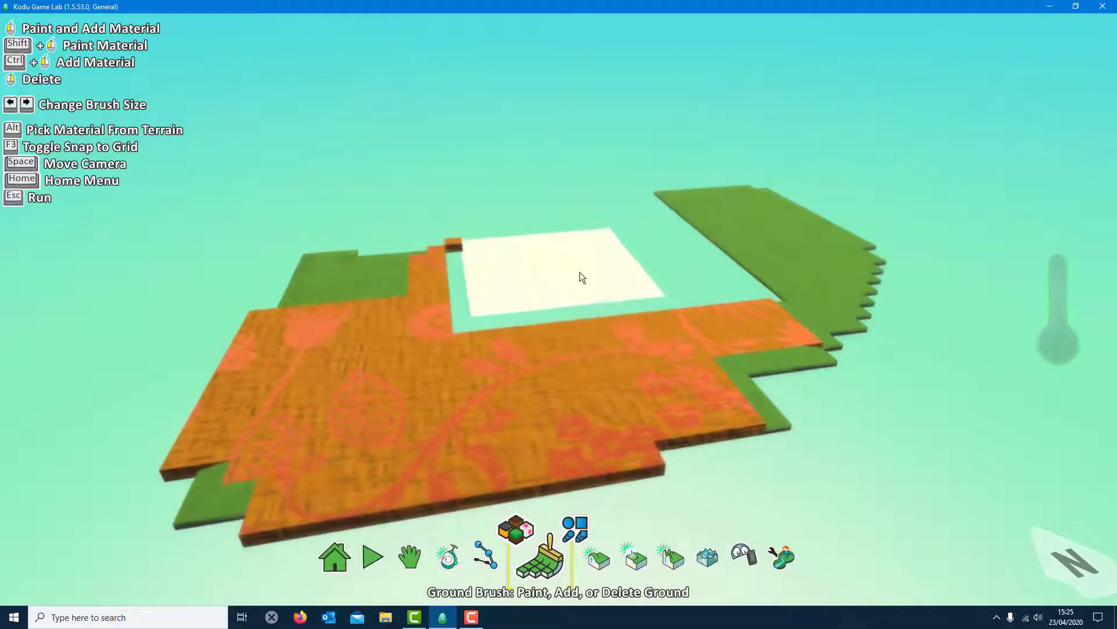
{"action": "left_click", "coordinate": [597, 561]}
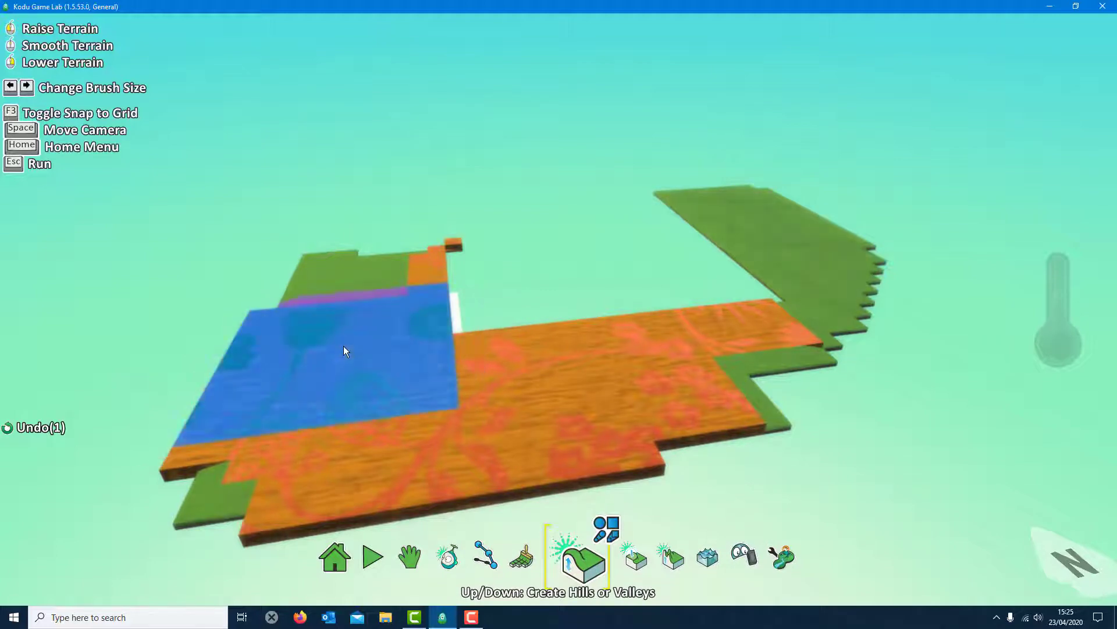
Sculpt the orange ground into raised, uneven blocky hills with the up/down and hilly tools
{"action": "left_click", "coordinate": [533, 562]}
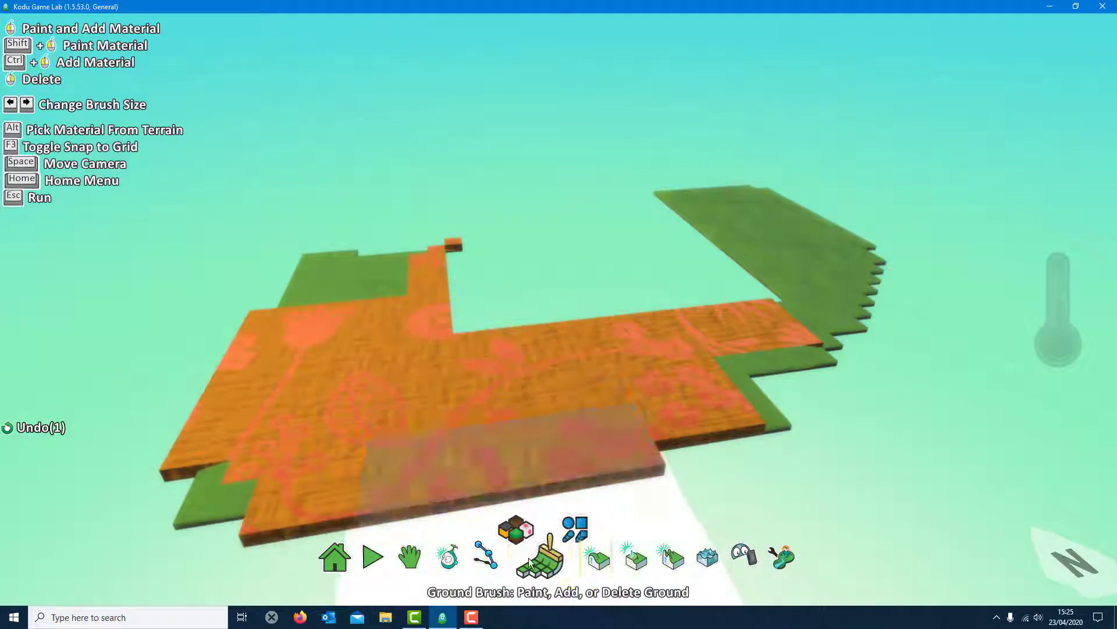
{"action": "left_click", "coordinate": [598, 557]}
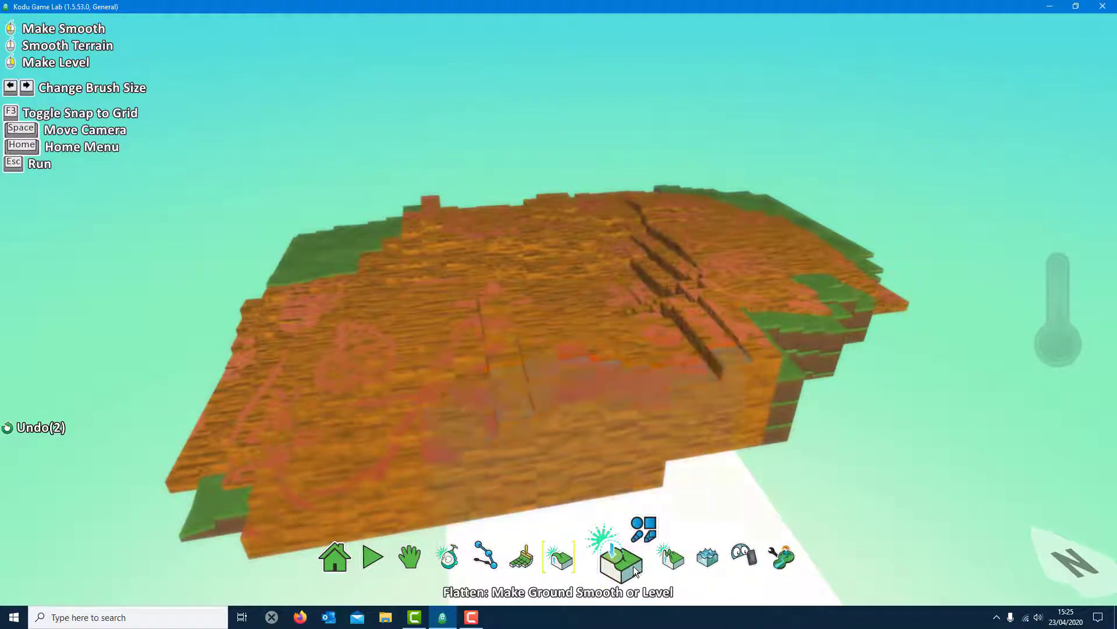
{"action": "left_click", "coordinate": [619, 559]}
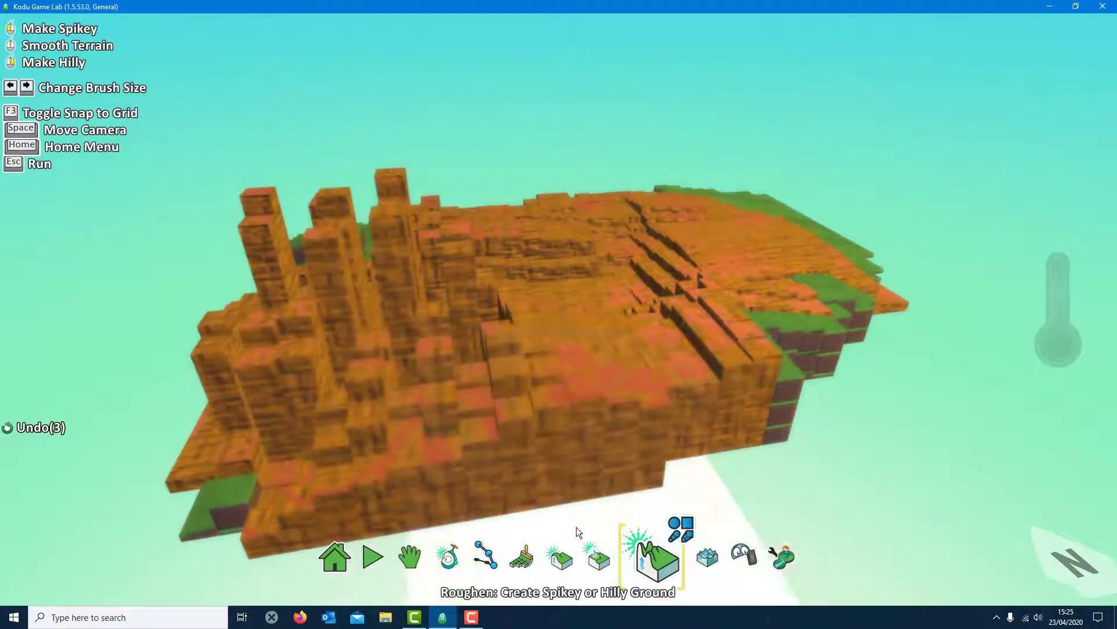
{"action": "left_click", "coordinate": [559, 562]}
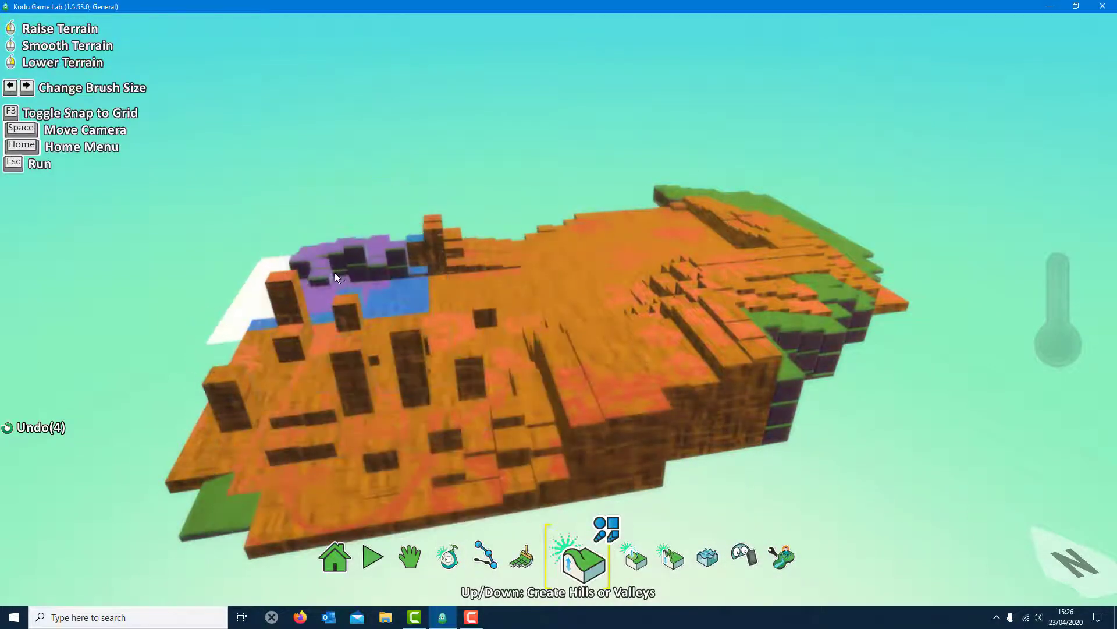
{"action": "left_click", "coordinate": [450, 556]}
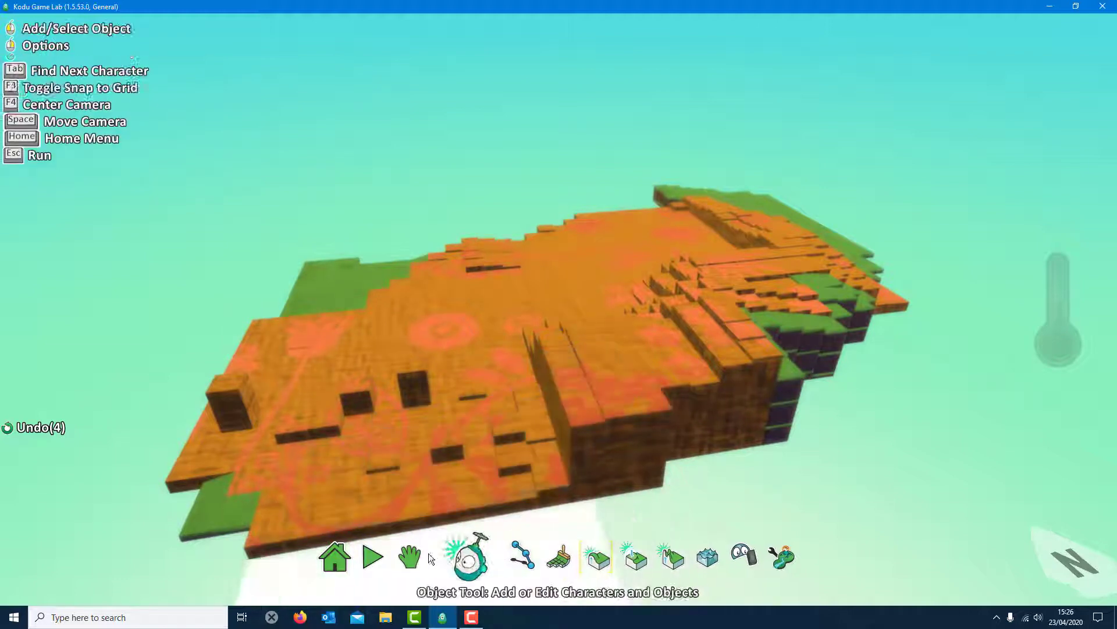
{"action": "left_click", "coordinate": [559, 555]}
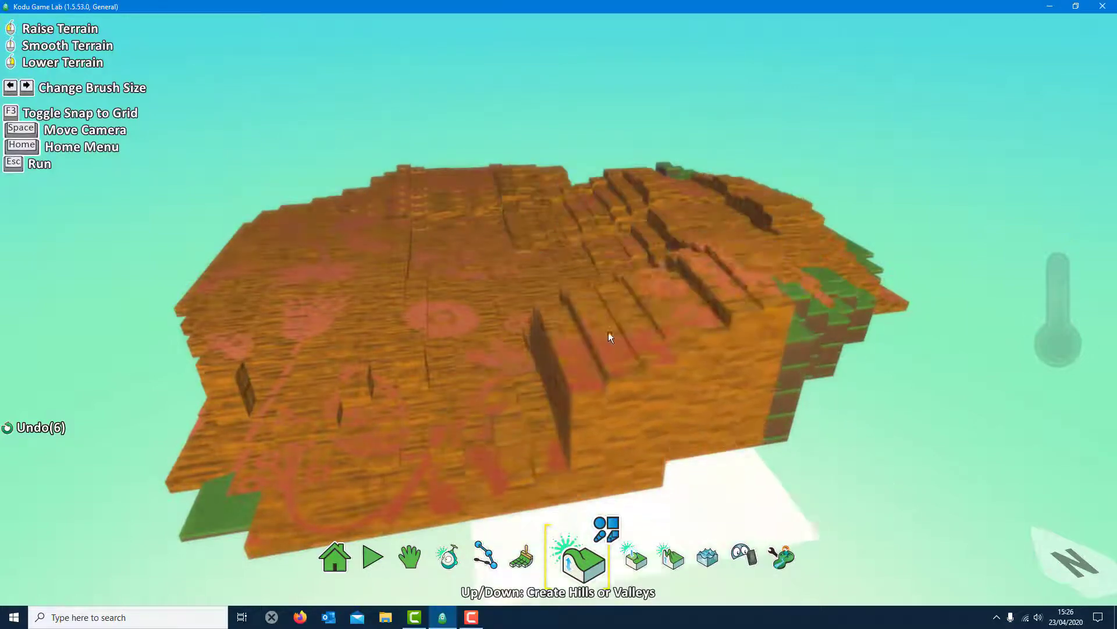
{"action": "left_click", "coordinate": [702, 557]}
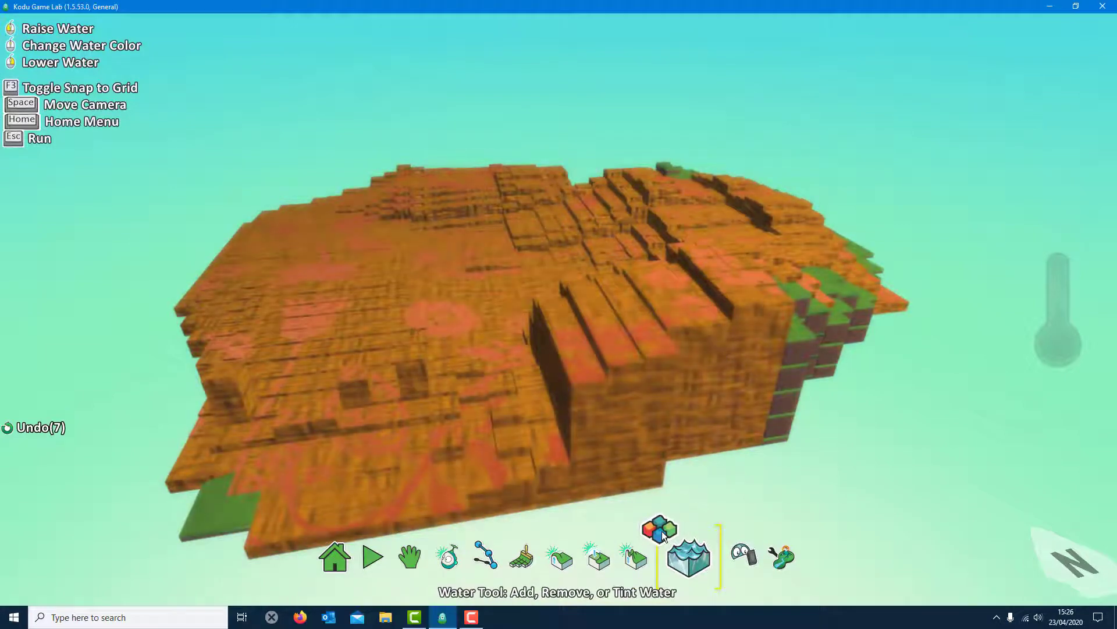
{"action": "left_click", "coordinate": [659, 531]}
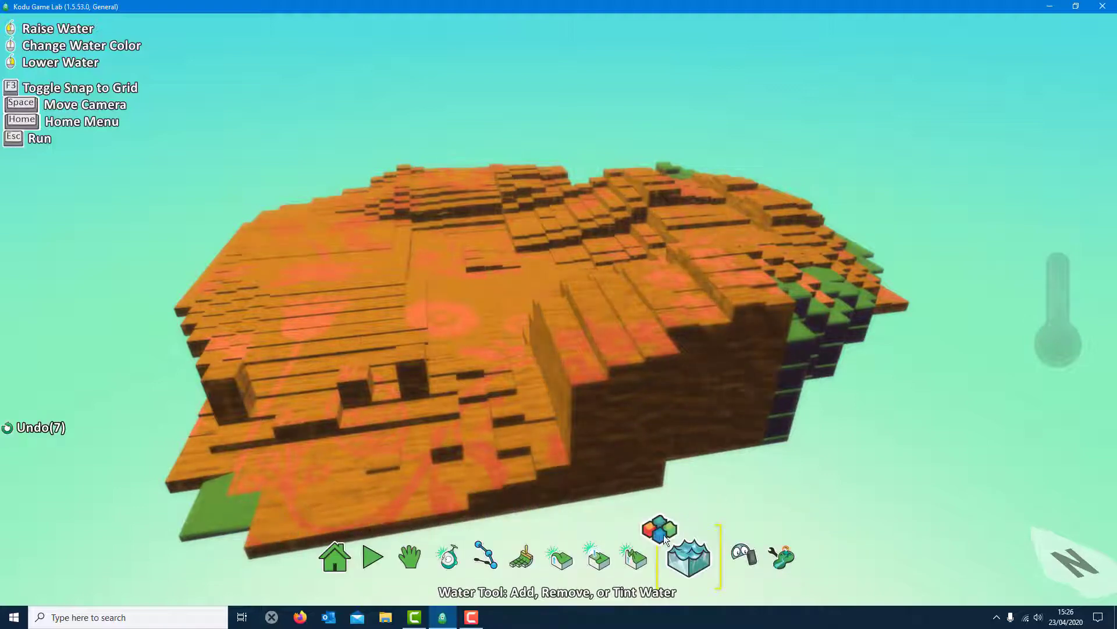
{"action": "left_click", "coordinate": [659, 528]}
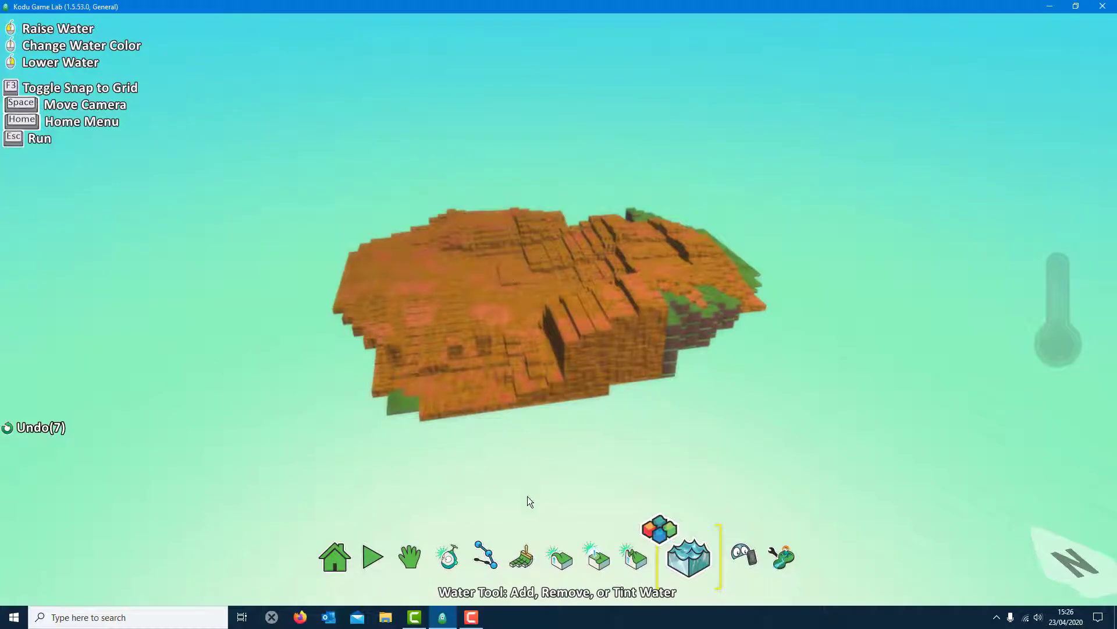
{"action": "left_click", "coordinate": [537, 562]}
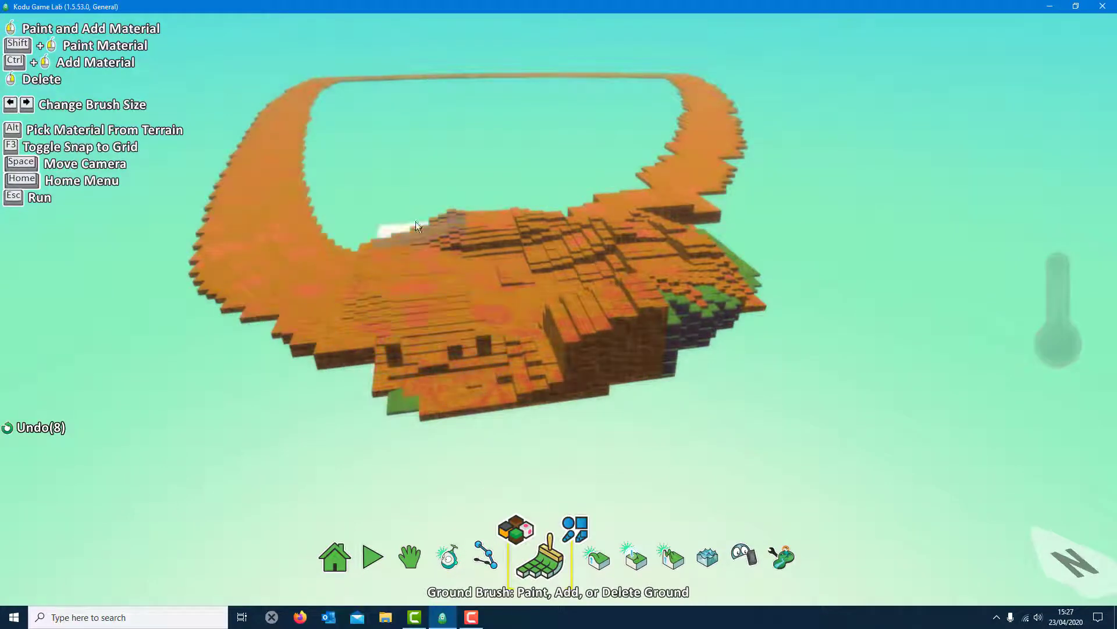
Paint curving green ground into a racetrack with a blue patch at the far end
{"action": "left_click", "coordinate": [516, 284]}
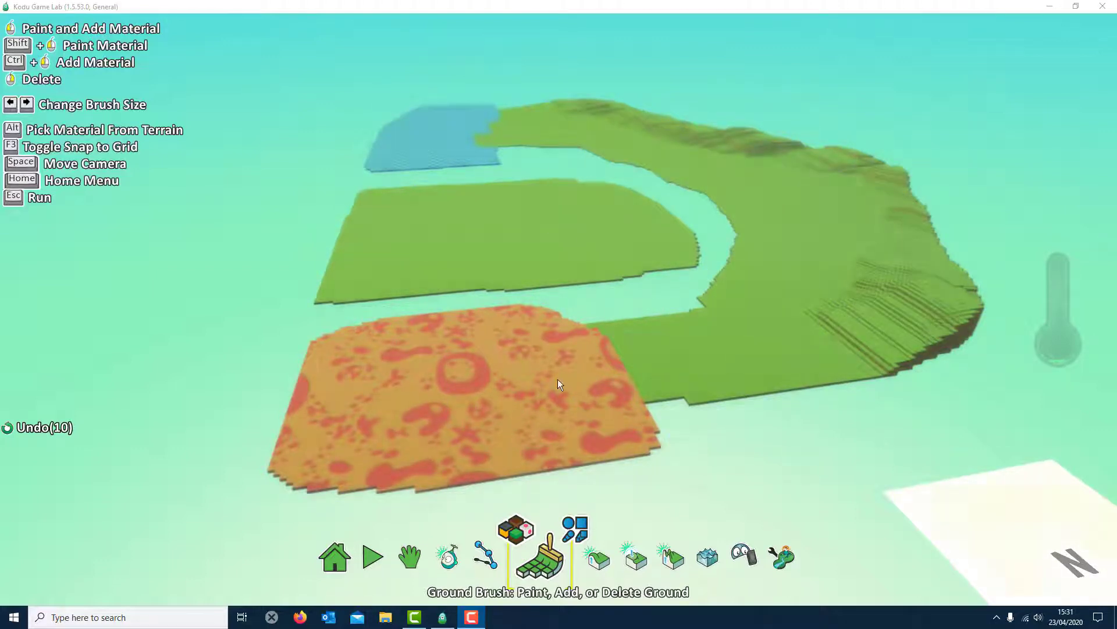
{"action": "left_click", "coordinate": [465, 558]}
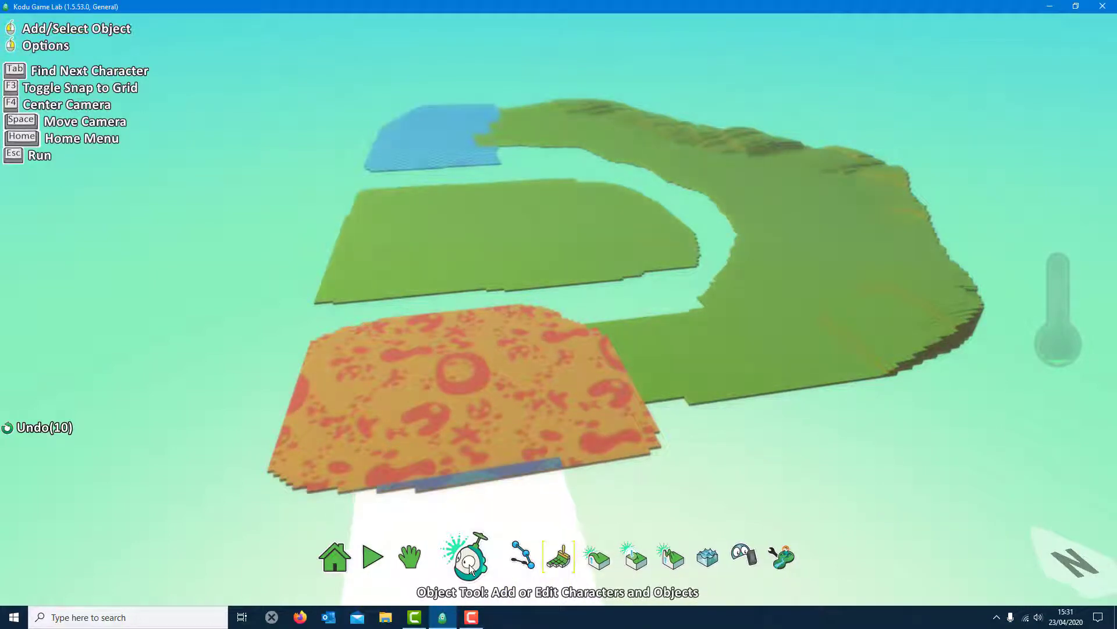
{"action": "left_click", "coordinate": [409, 556]}
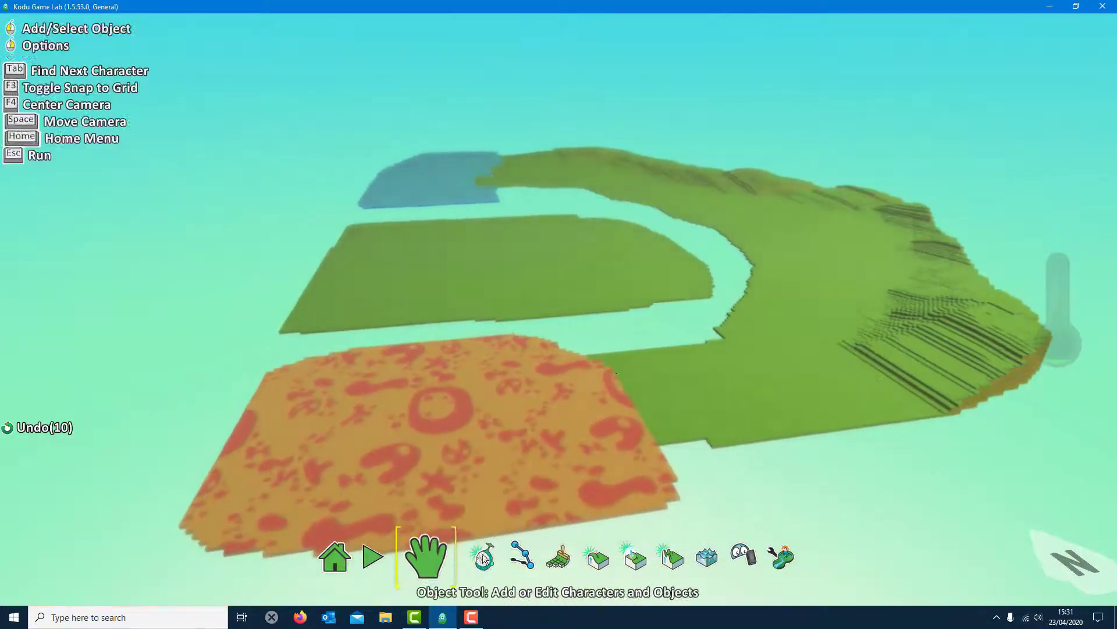
{"action": "left_click", "coordinate": [483, 557]}
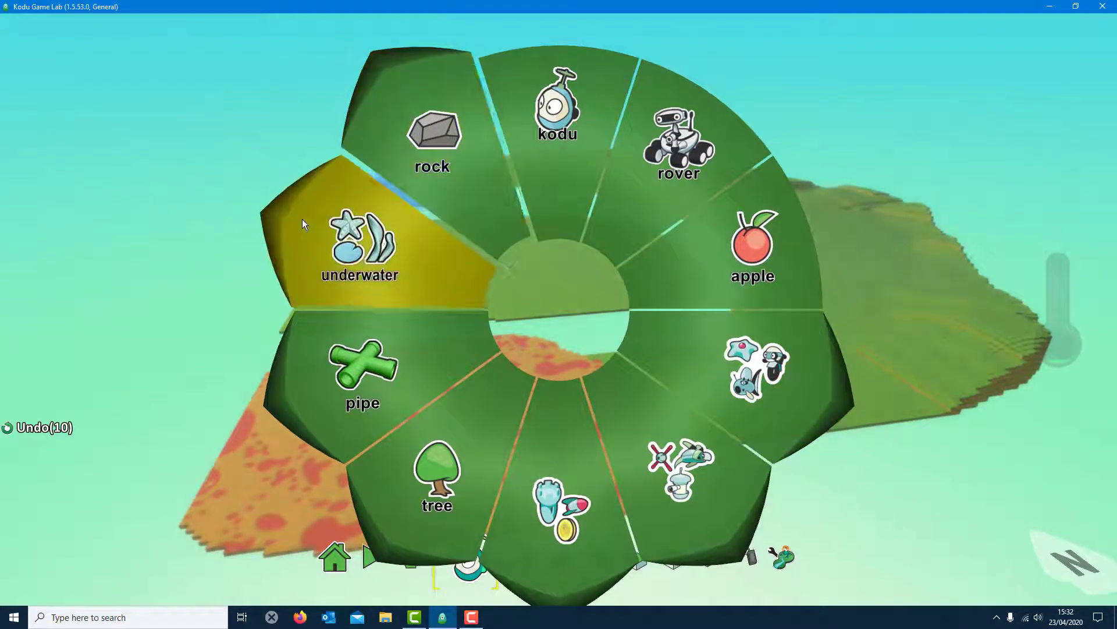
{"action": "mouse_move", "coordinate": [815, 389]}
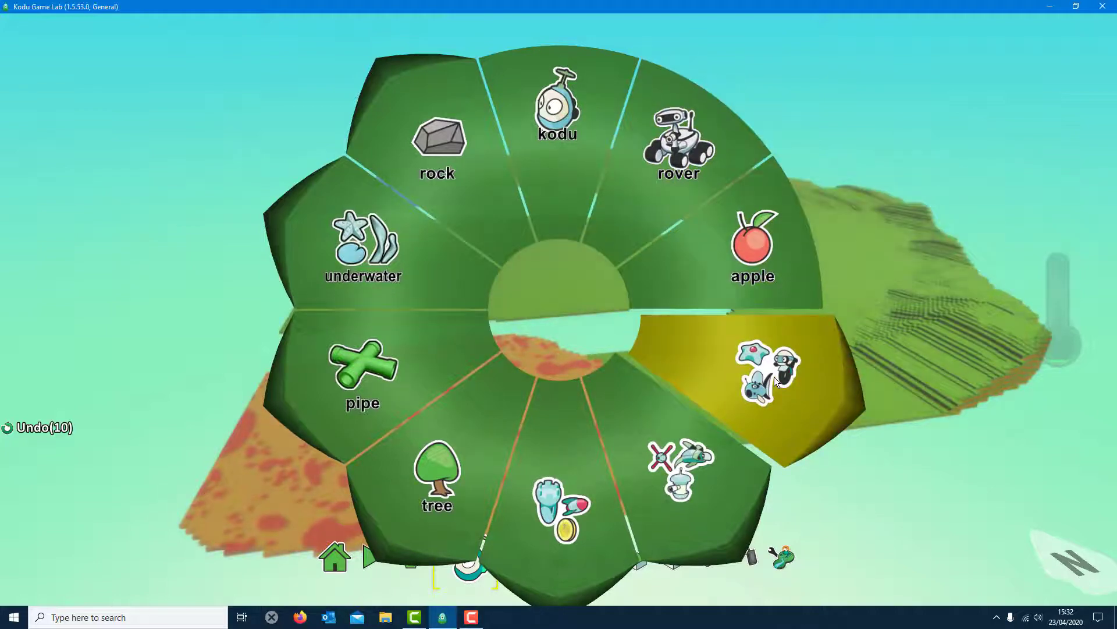
Add a Cycle from the bots category onto the orange patterned patch
{"action": "left_click", "coordinate": [766, 381]}
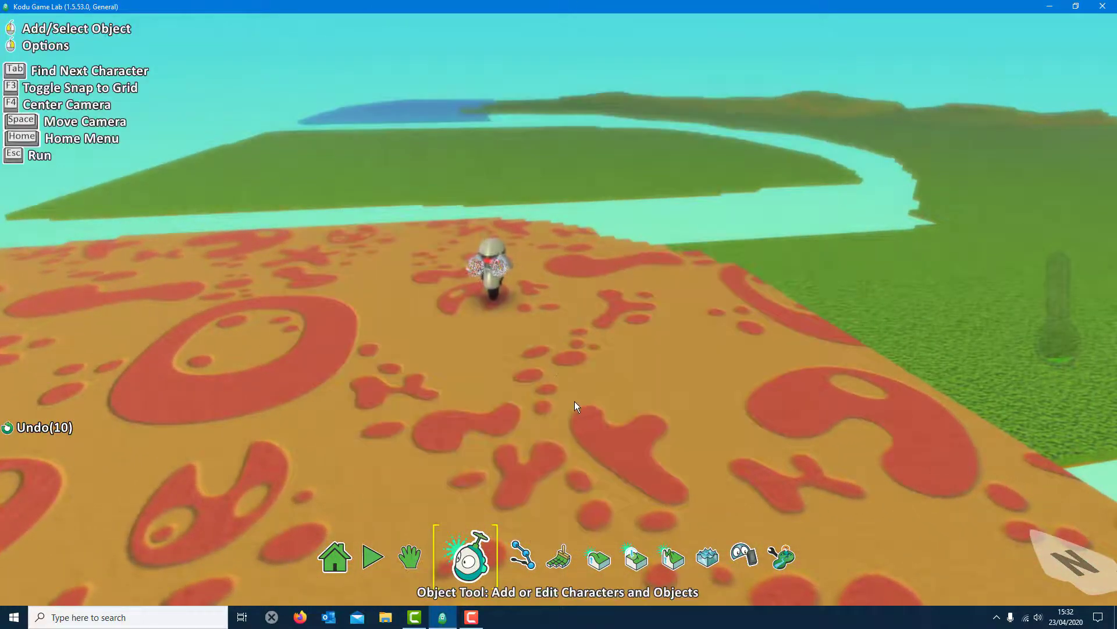
Adjust the camera and select the cycle on the orange patch for editing
{"action": "left_click", "coordinate": [575, 405]}
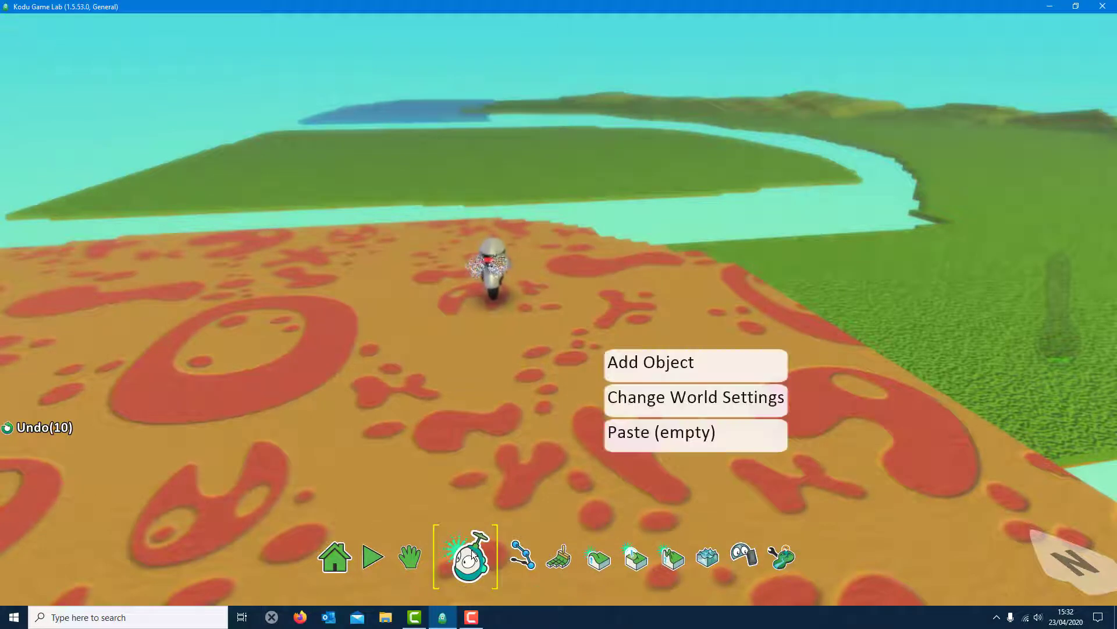
{"action": "left_click", "coordinate": [554, 558]}
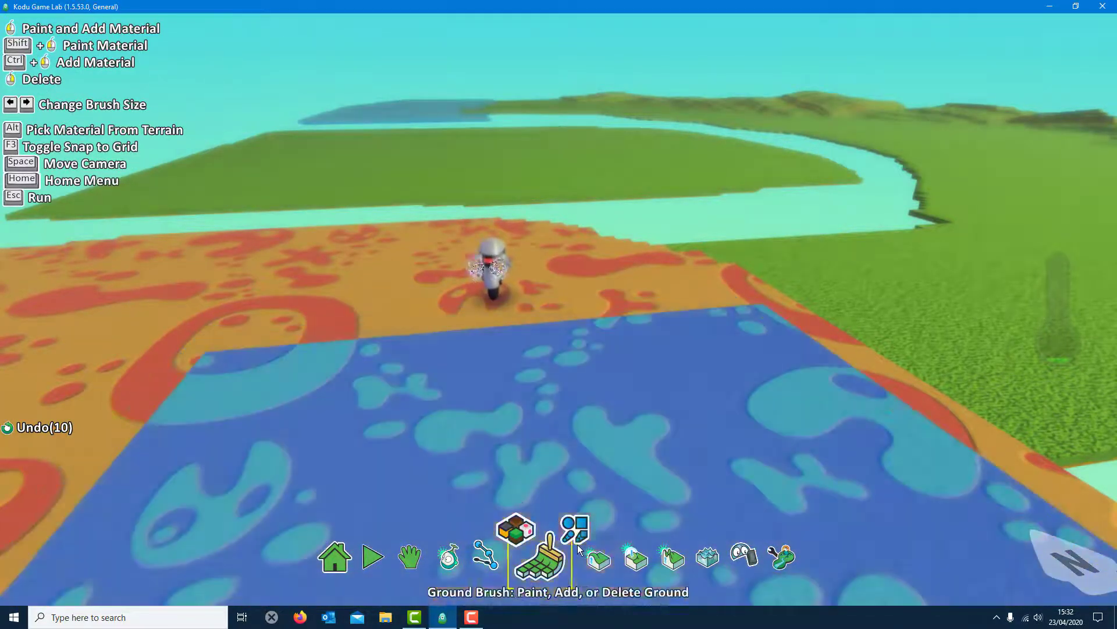
{"action": "left_click", "coordinate": [449, 558]}
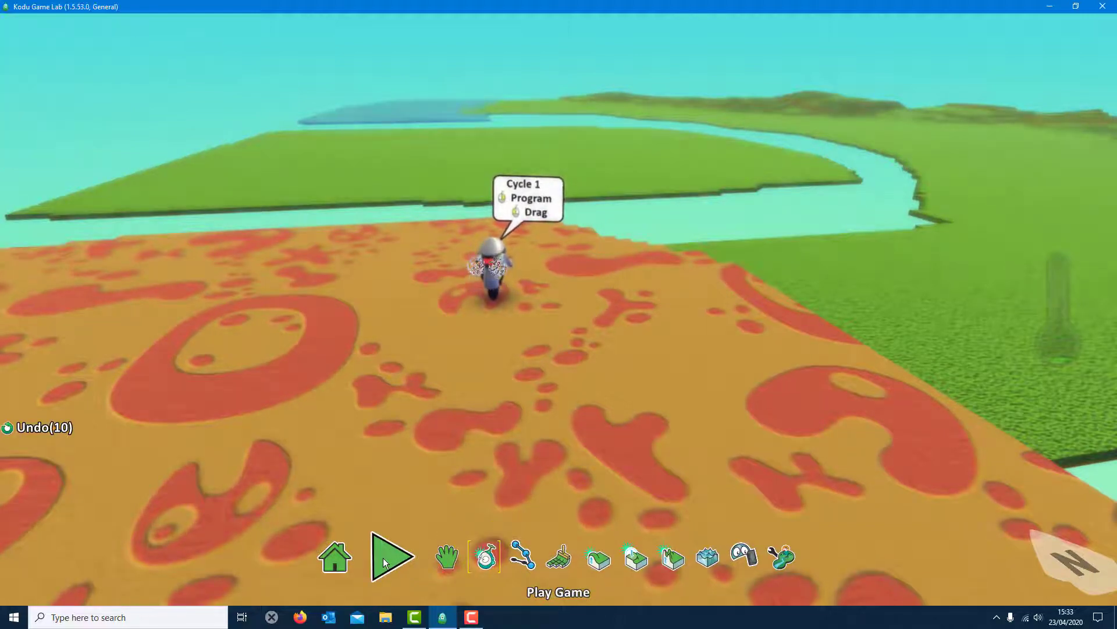
{"action": "left_click", "coordinate": [393, 559]}
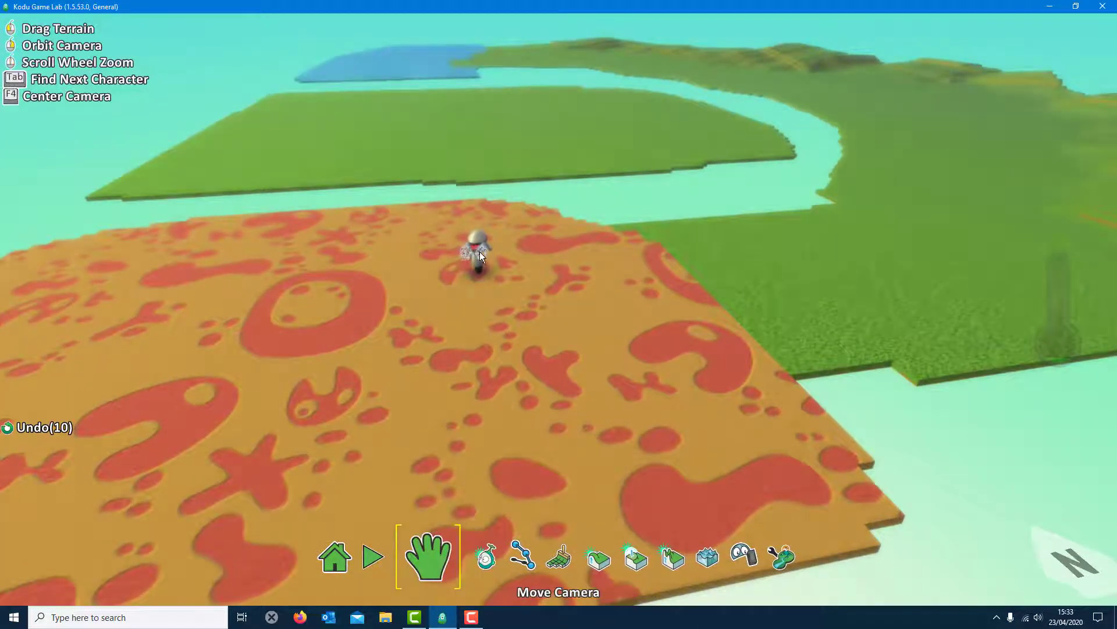
{"action": "left_click", "coordinate": [471, 559]}
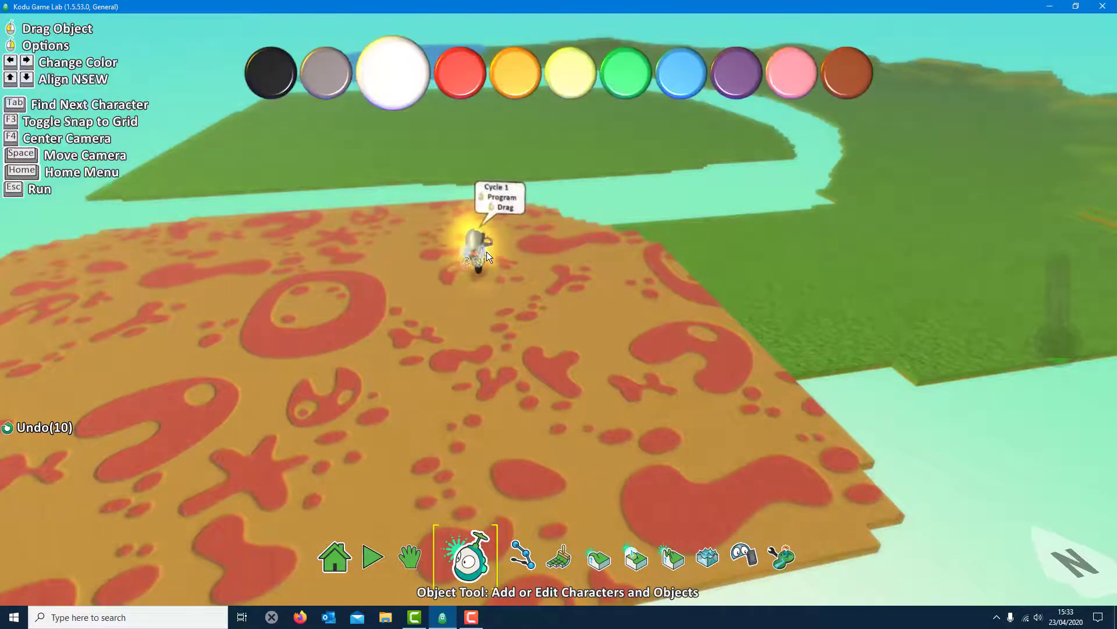
{"action": "left_click", "coordinate": [409, 558]}
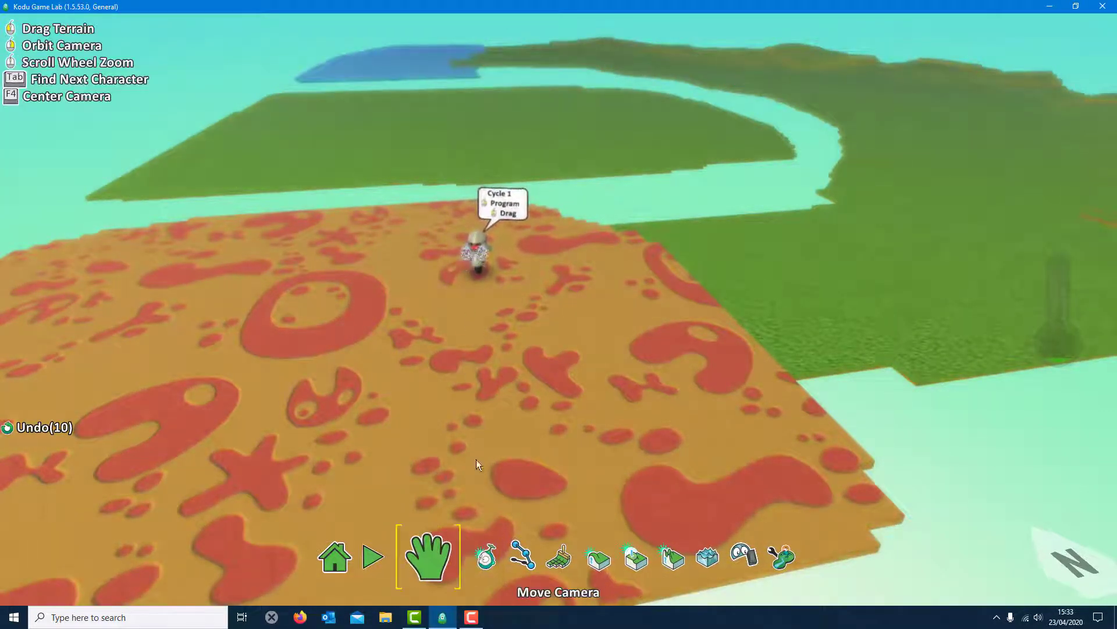
{"action": "left_click", "coordinate": [487, 557]}
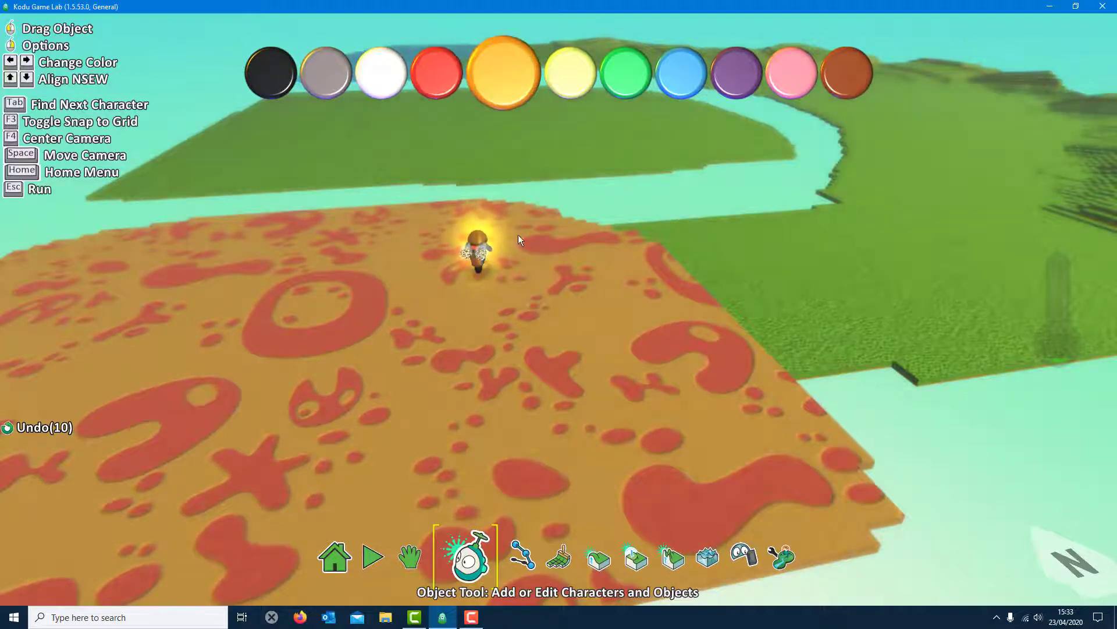
Recolour the cycle green, shift it left on the patch, and bring up its object options
{"action": "left_click", "coordinate": [478, 252]}
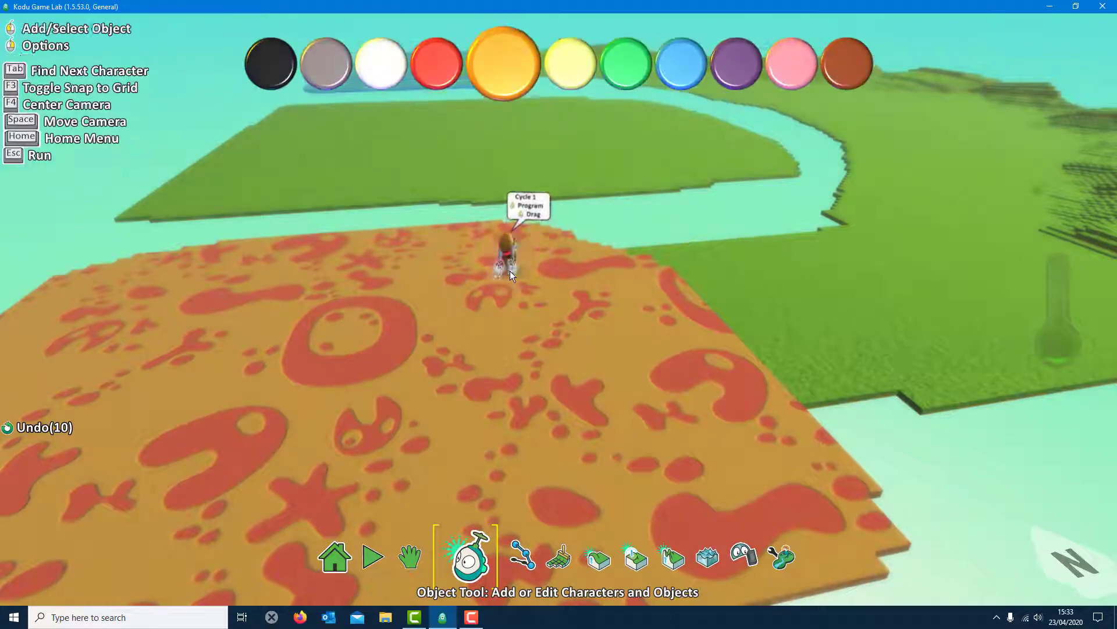
{"action": "left_click", "coordinate": [510, 267]}
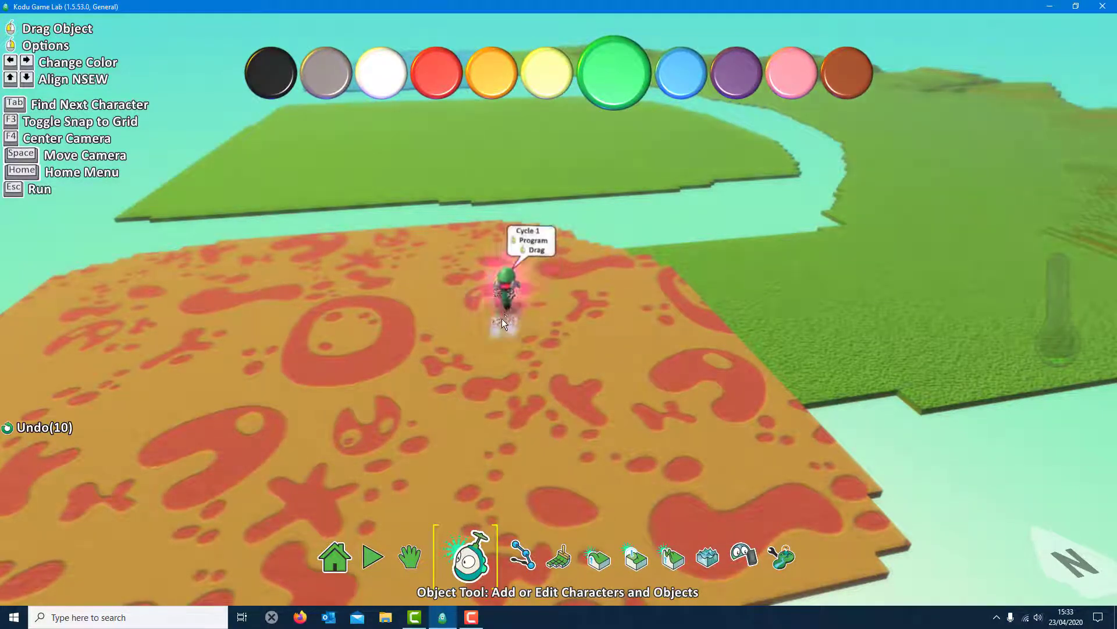
{"action": "left_click_drag", "start_coordinate": [503, 292], "coordinate": [292, 299]}
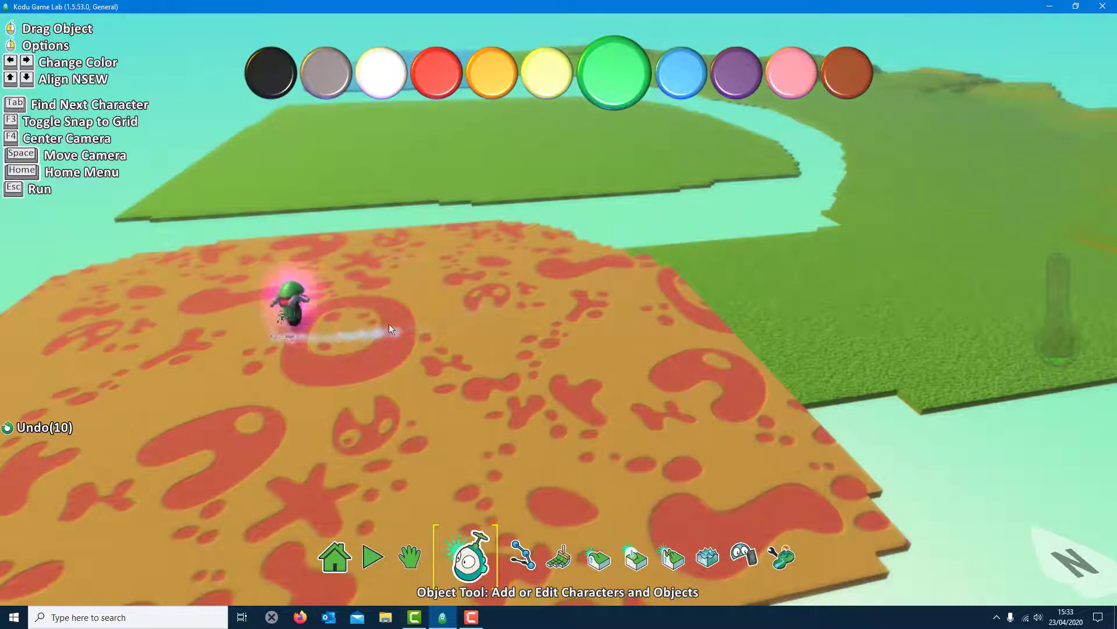
{"action": "left_click", "coordinate": [506, 326]}
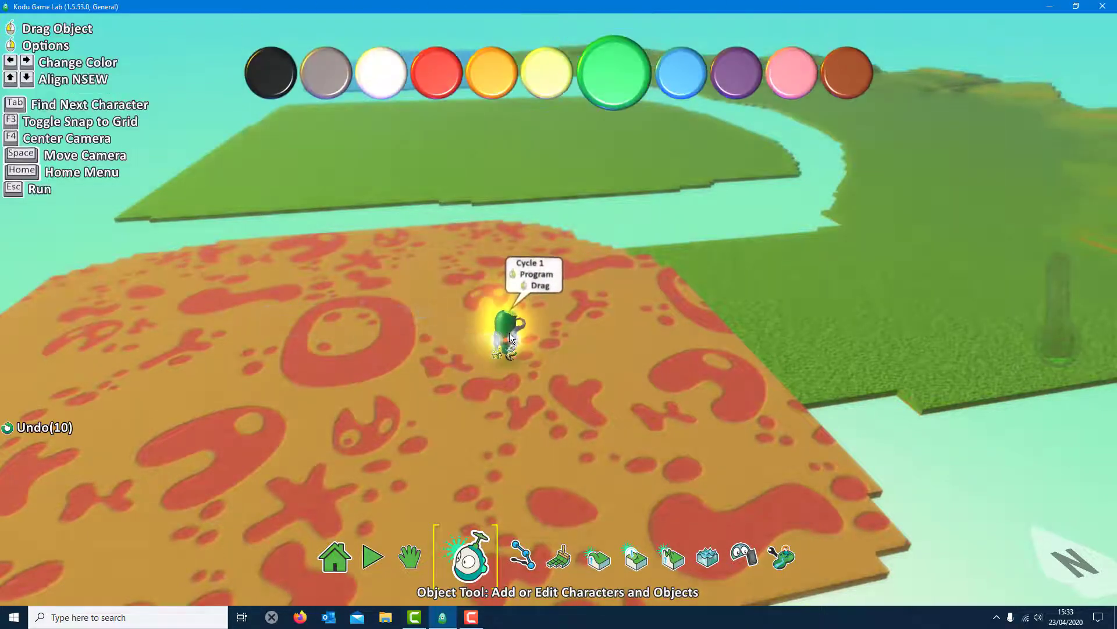
{"action": "left_click", "coordinate": [504, 329]}
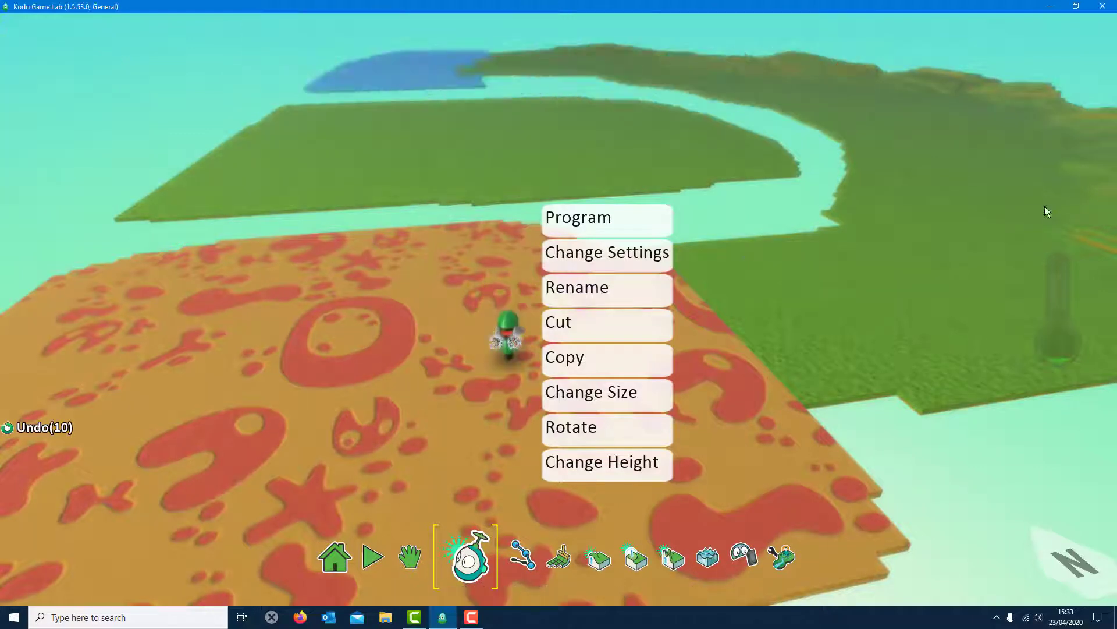
{"action": "mouse_move", "coordinate": [607, 230]}
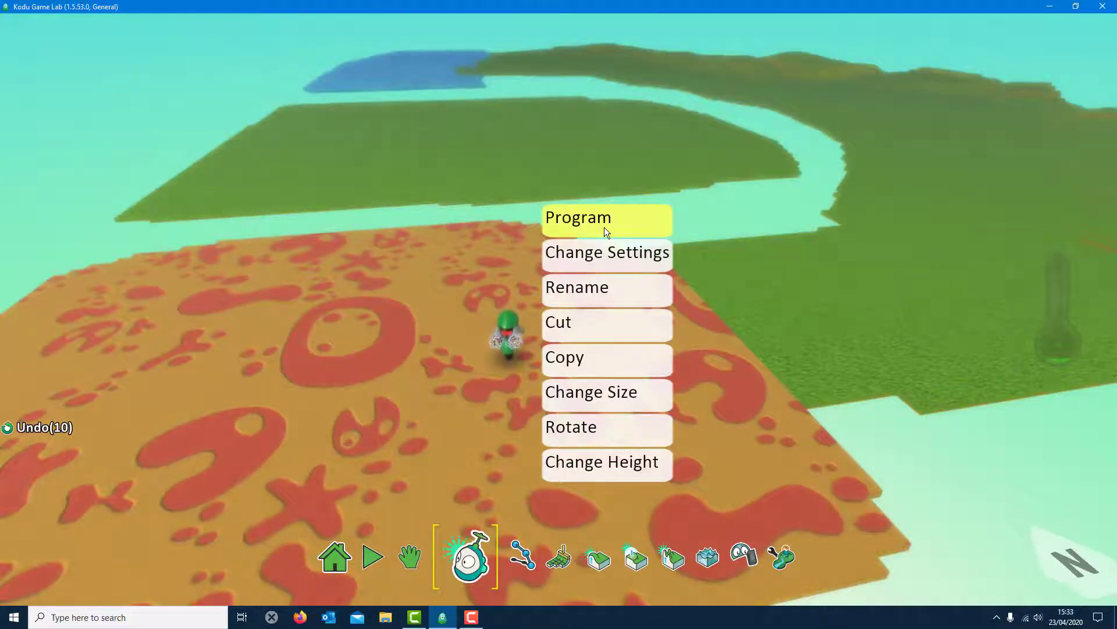
Make rule 1 read WHEN keyboard Arrows DO move with a chosen speed modifier
{"action": "left_click", "coordinate": [578, 219]}
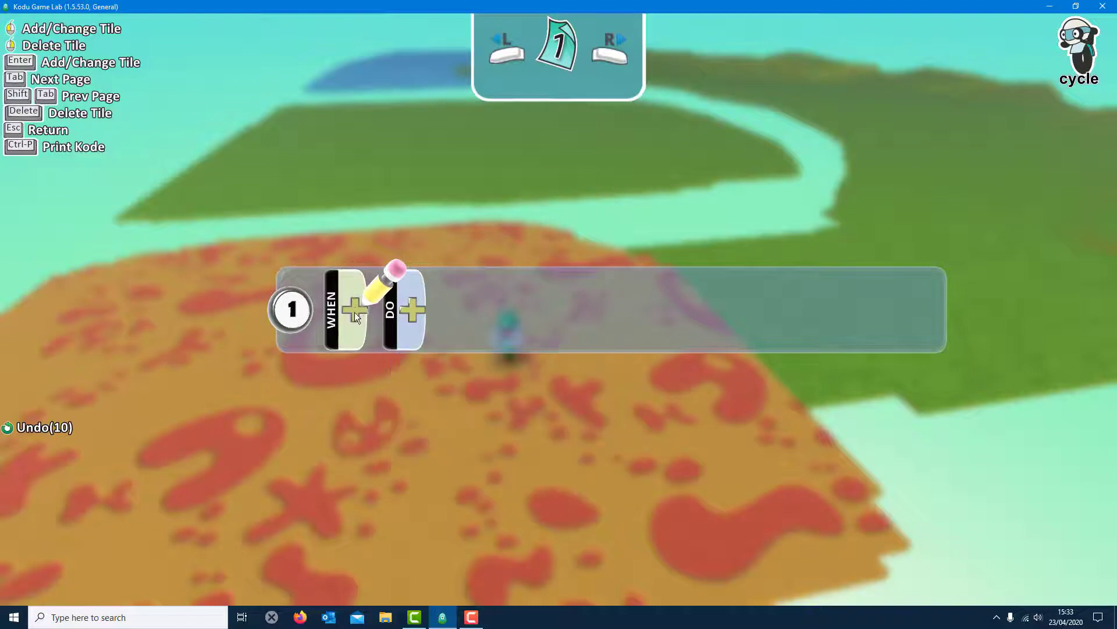
{"action": "left_click", "coordinate": [353, 310]}
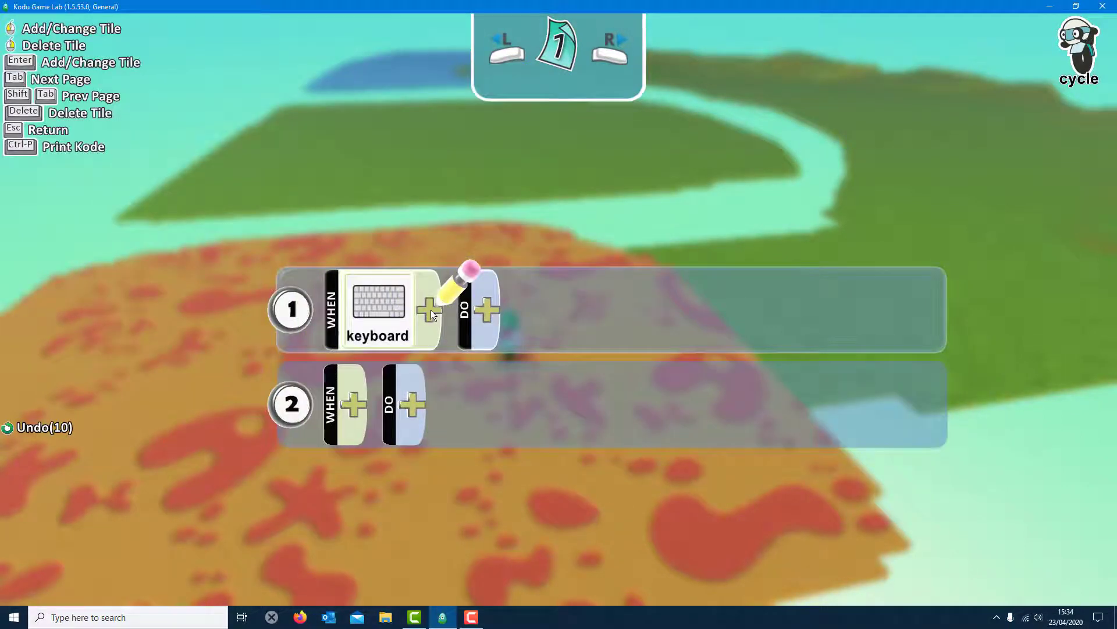
{"action": "left_click", "coordinate": [378, 309]}
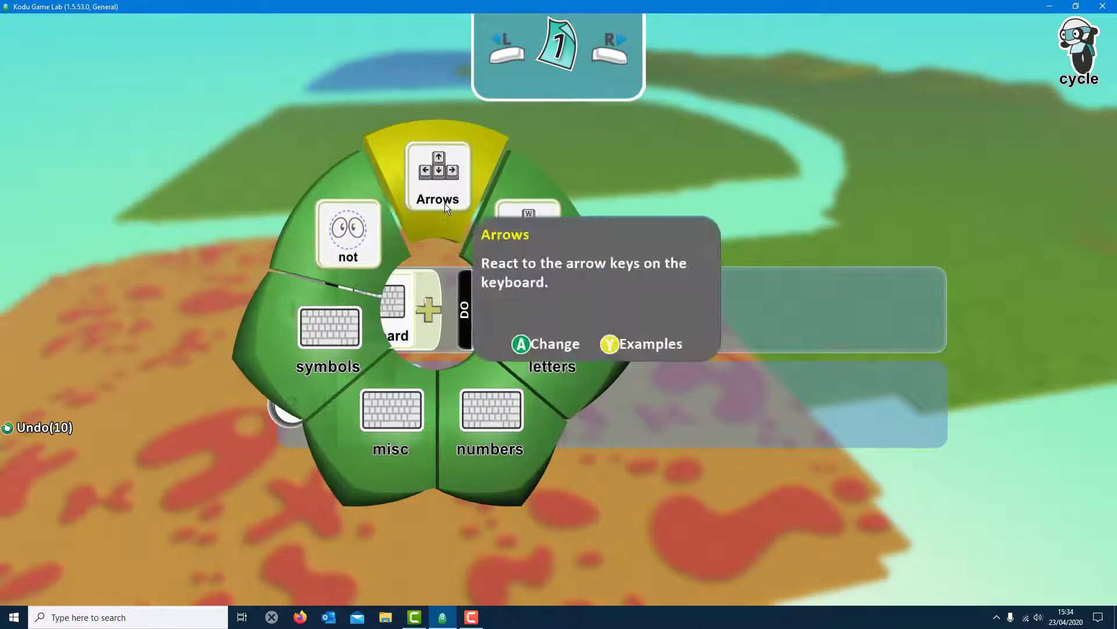
{"action": "left_click", "coordinate": [438, 169]}
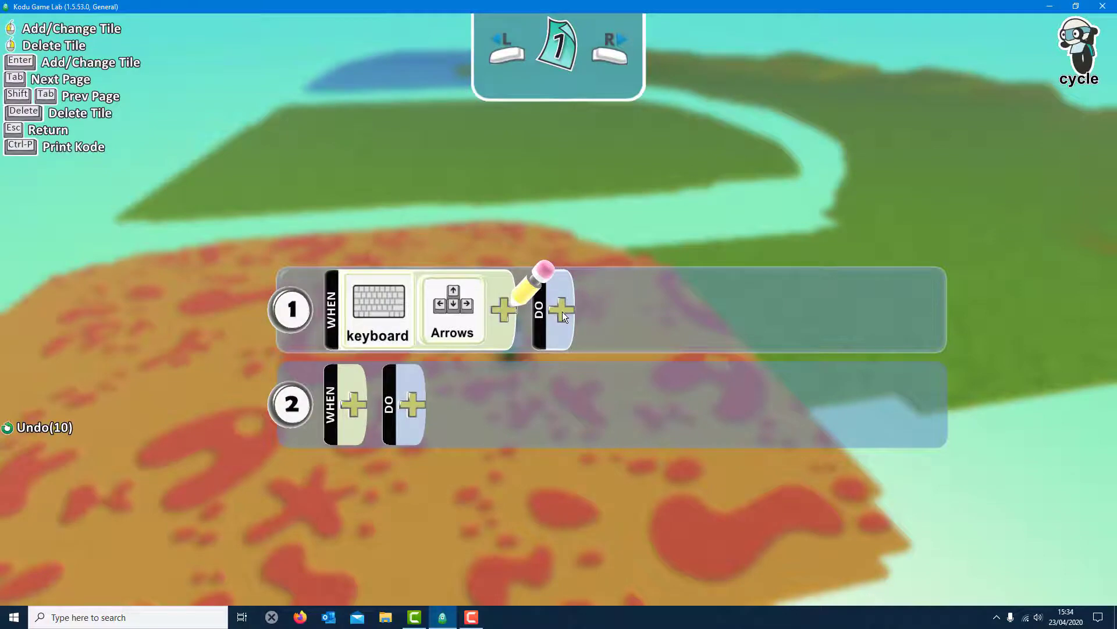
{"action": "left_click", "coordinate": [559, 307]}
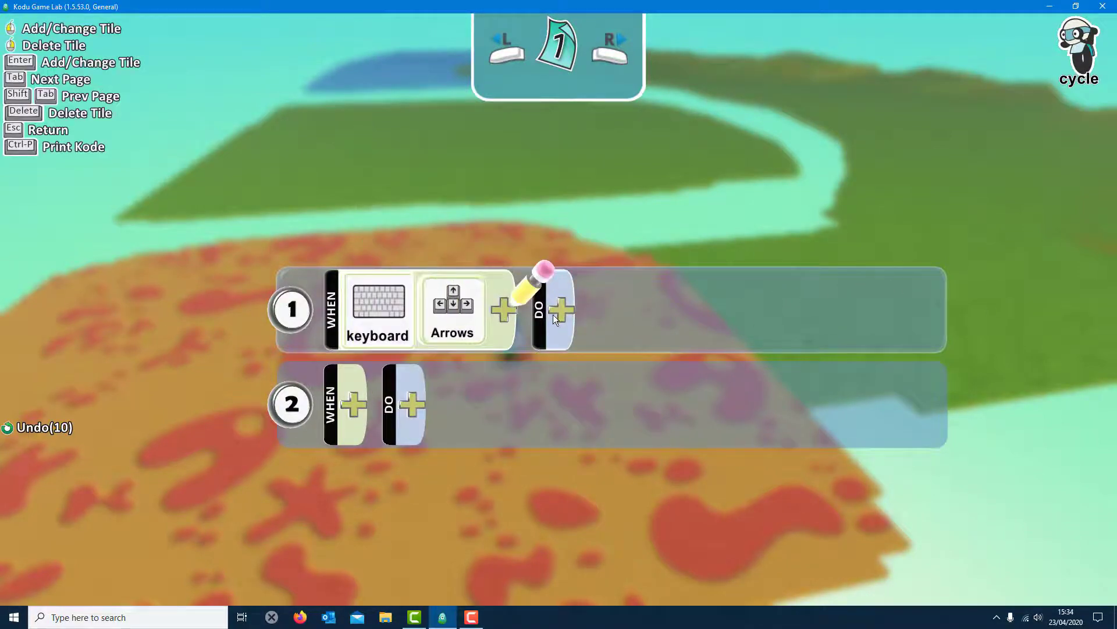
{"action": "left_click", "coordinate": [563, 310]}
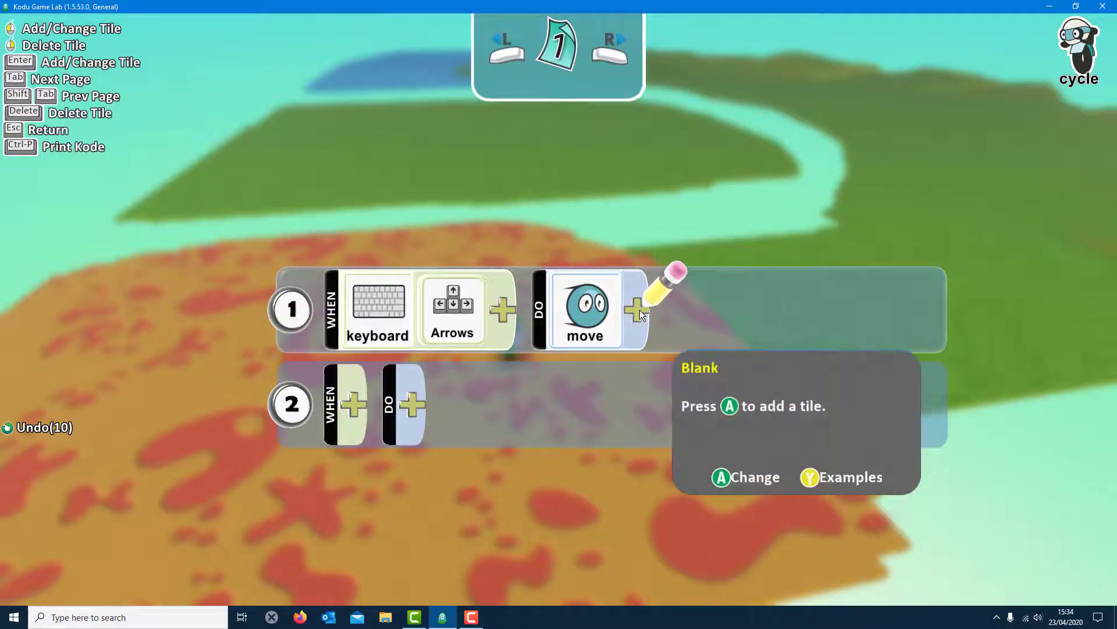
{"action": "left_click", "coordinate": [634, 309]}
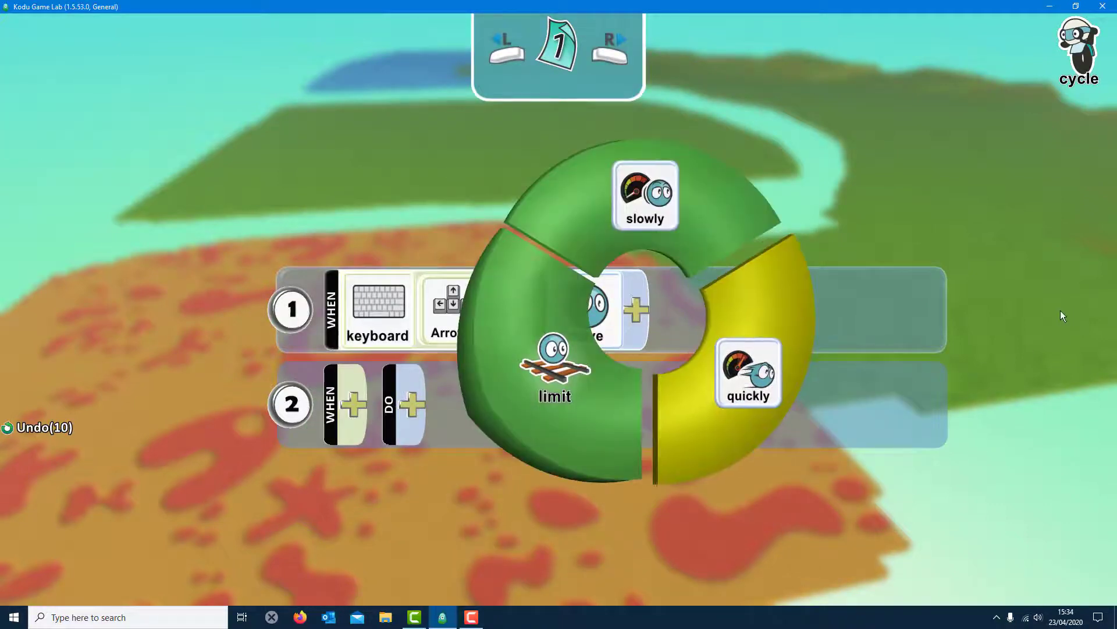
{"action": "left_click", "coordinate": [594, 308]}
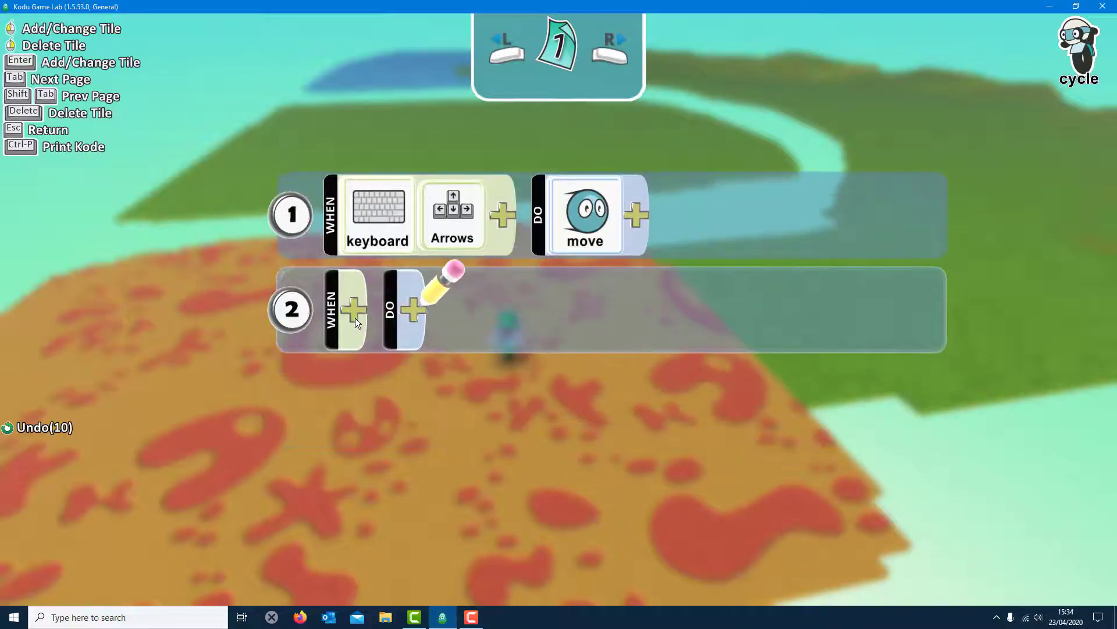
Start rule 2 with a WHEN keyboard condition set to the misc key group for Space
{"action": "left_click", "coordinate": [353, 307]}
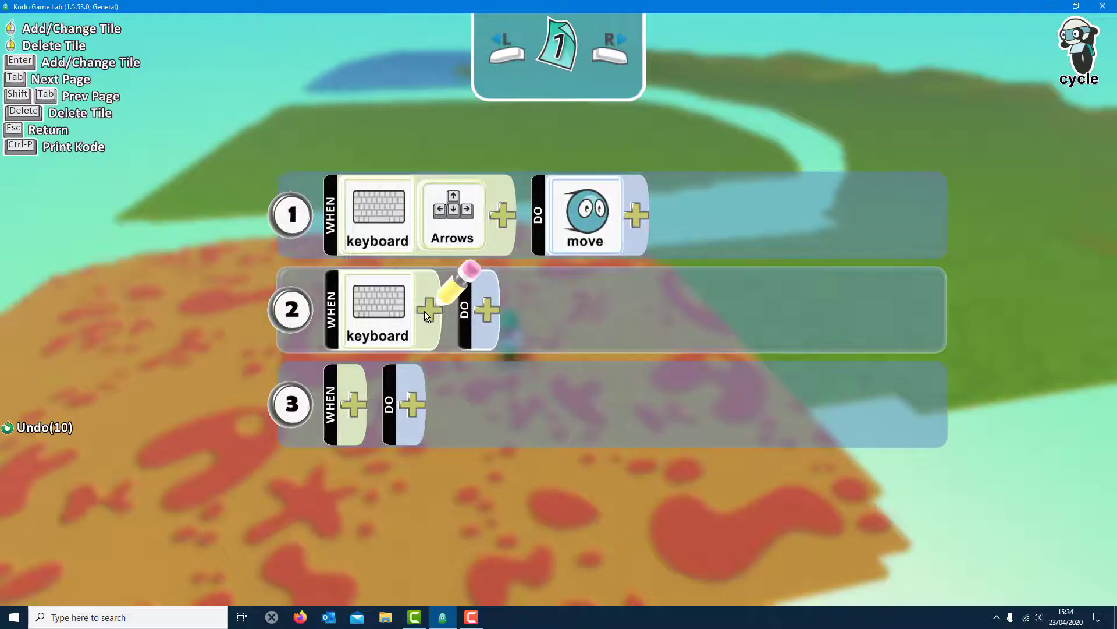
{"action": "left_click", "coordinate": [428, 308]}
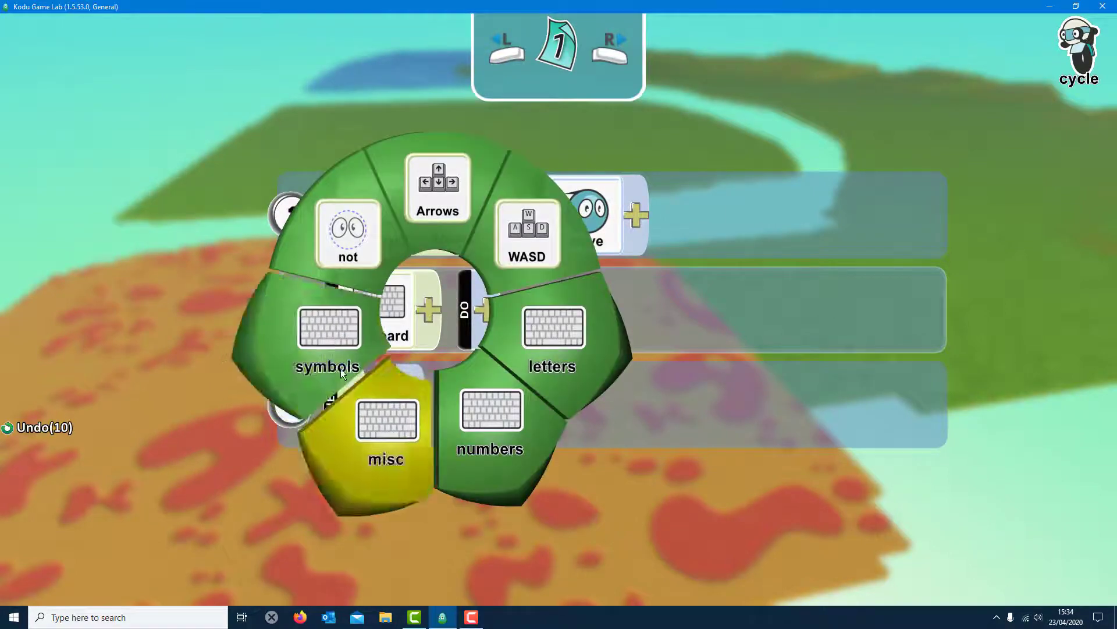
{"action": "left_click", "coordinate": [438, 192]}
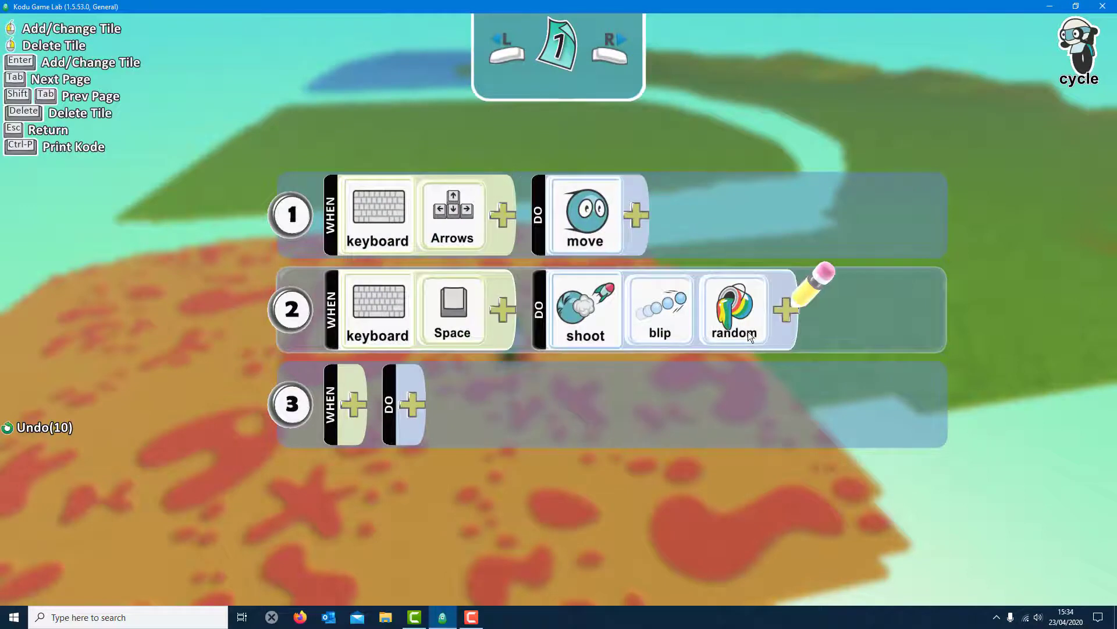
{"action": "mouse_move", "coordinate": [382, 310]}
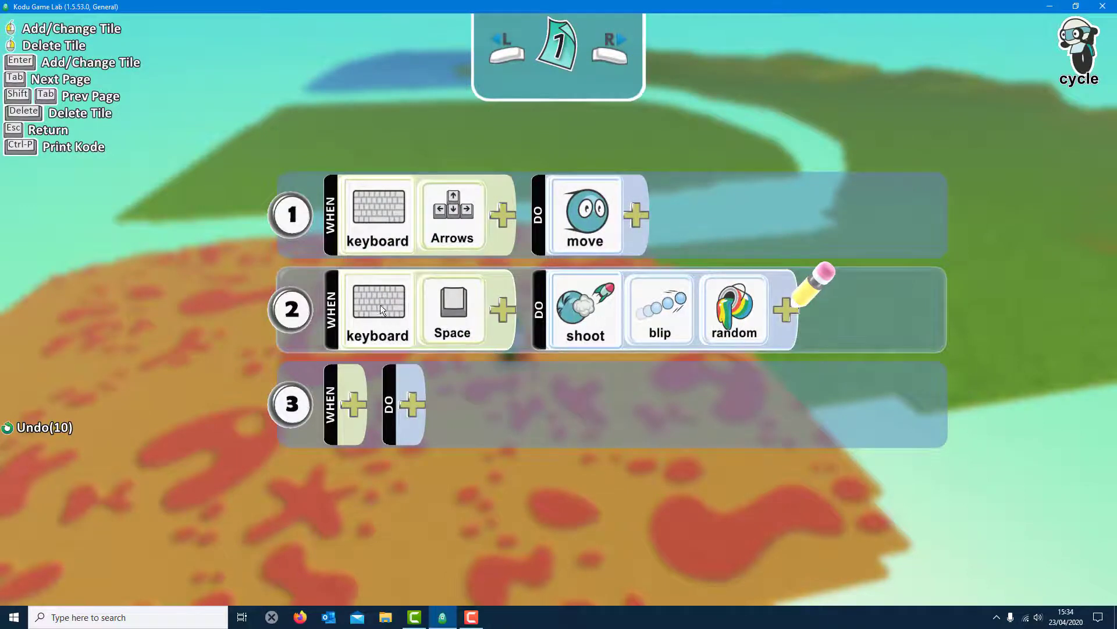
{"action": "mouse_move", "coordinate": [465, 324]}
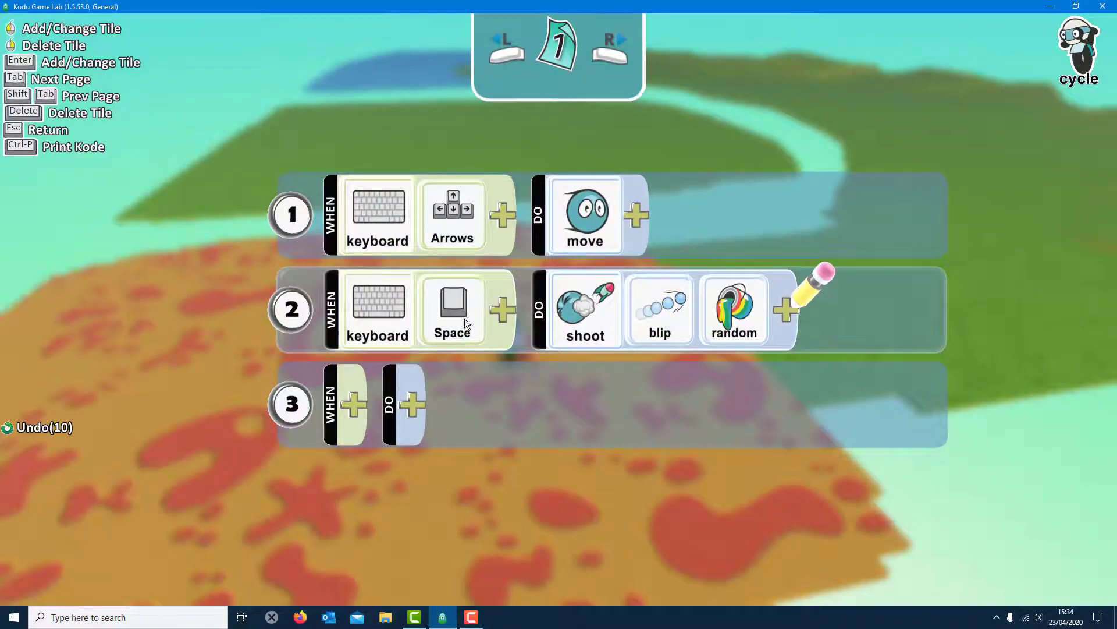
{"action": "mouse_move", "coordinate": [736, 177]}
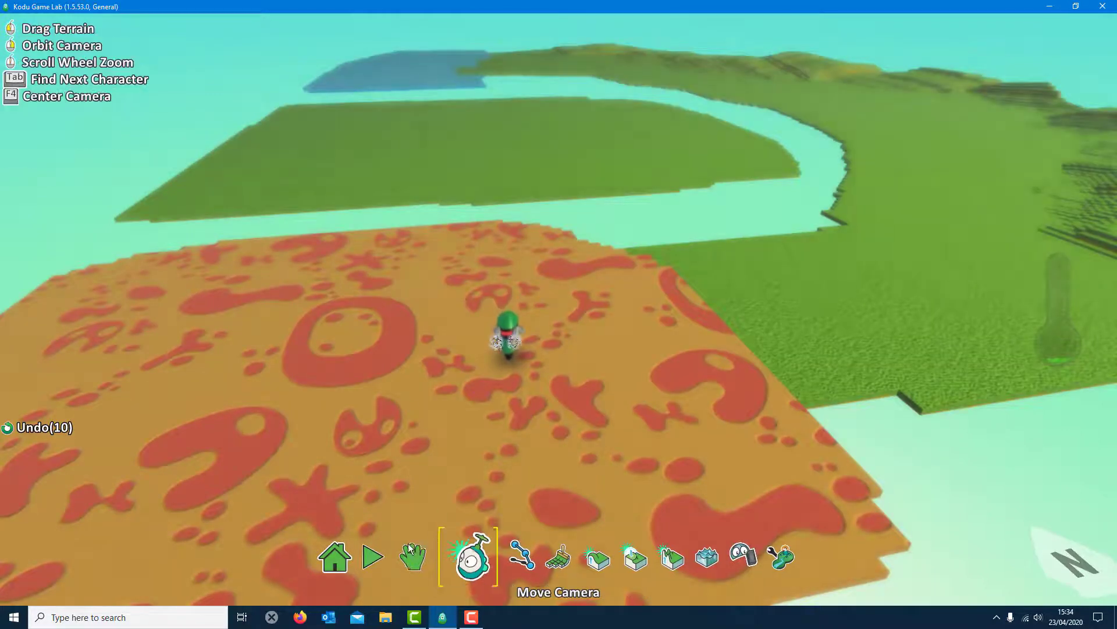
Pan the camera over to the blue tiled end of the track
{"action": "left_click", "coordinate": [372, 556]}
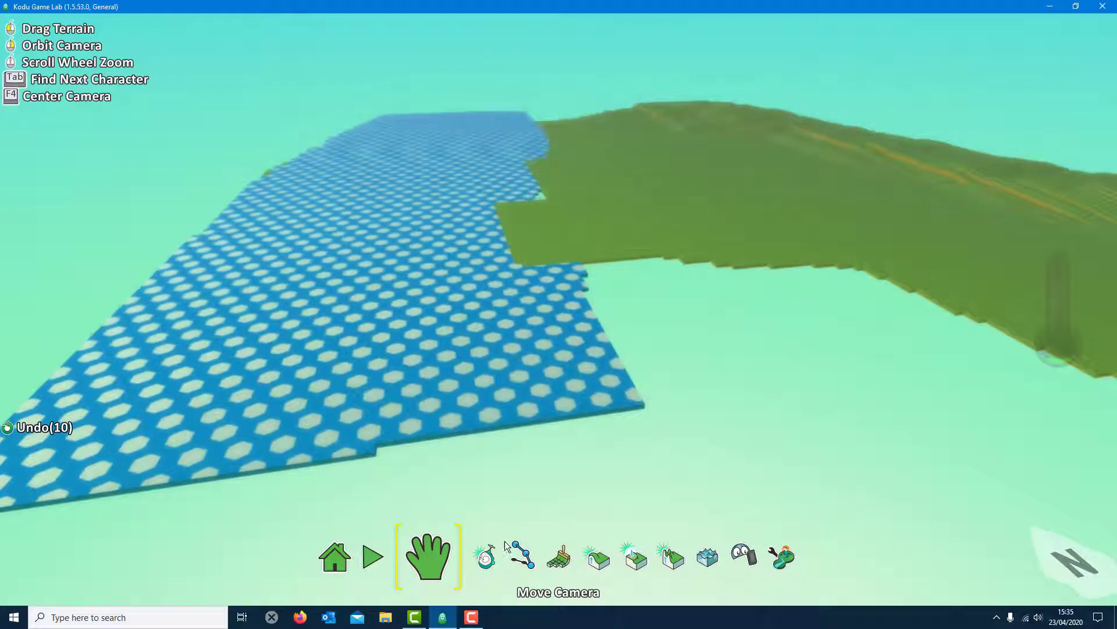
Return the camera to the cycle with the Object Tool and reopen its program
{"action": "left_click", "coordinate": [483, 556]}
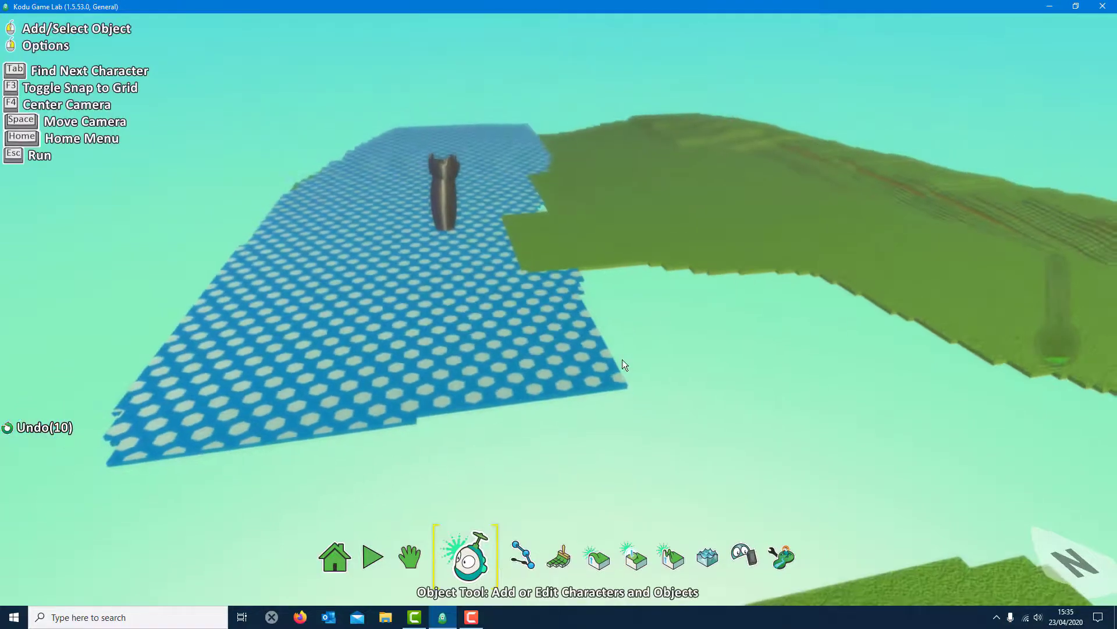
{"action": "left_click", "coordinate": [410, 557]}
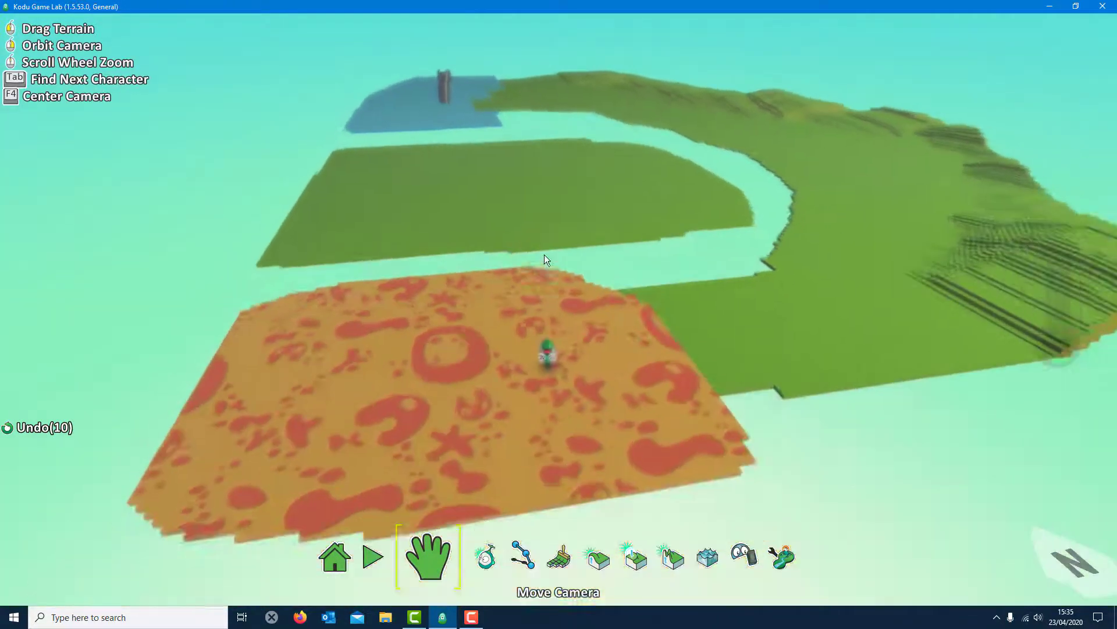
{"action": "left_click", "coordinate": [486, 557]}
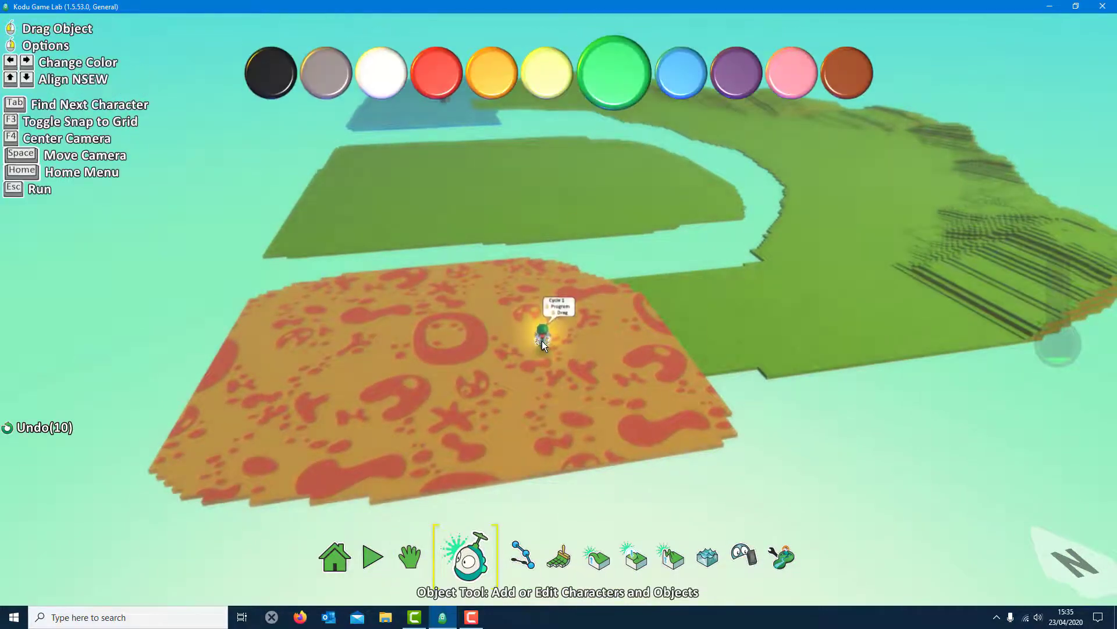
{"action": "left_click", "coordinate": [541, 340]}
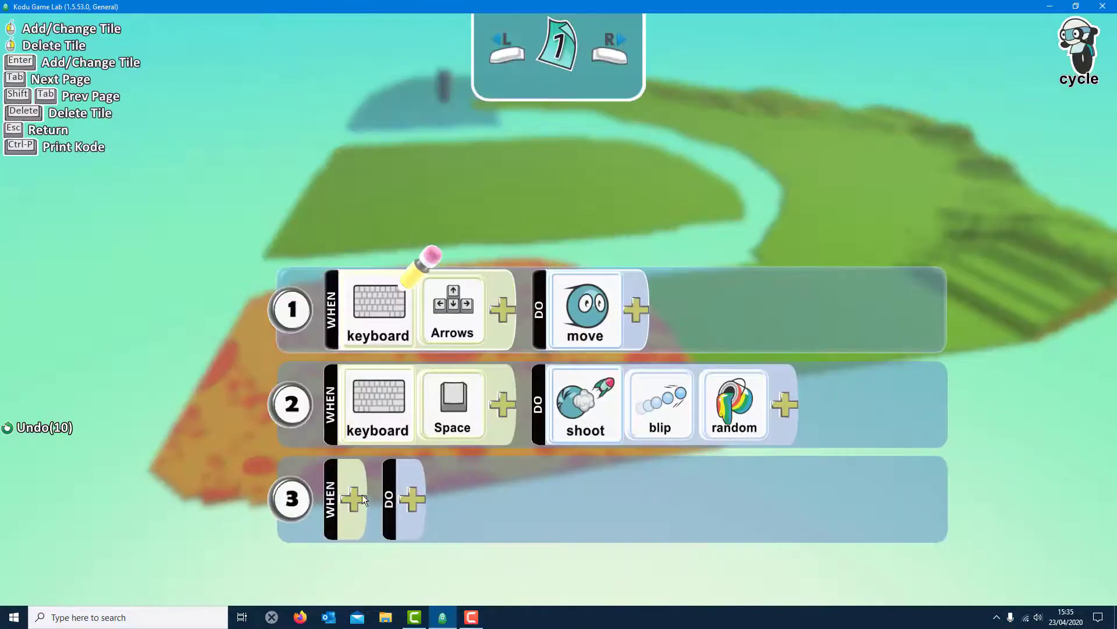
Add rule 3: WHEN bumped castle DO game win
{"action": "left_click", "coordinate": [353, 498]}
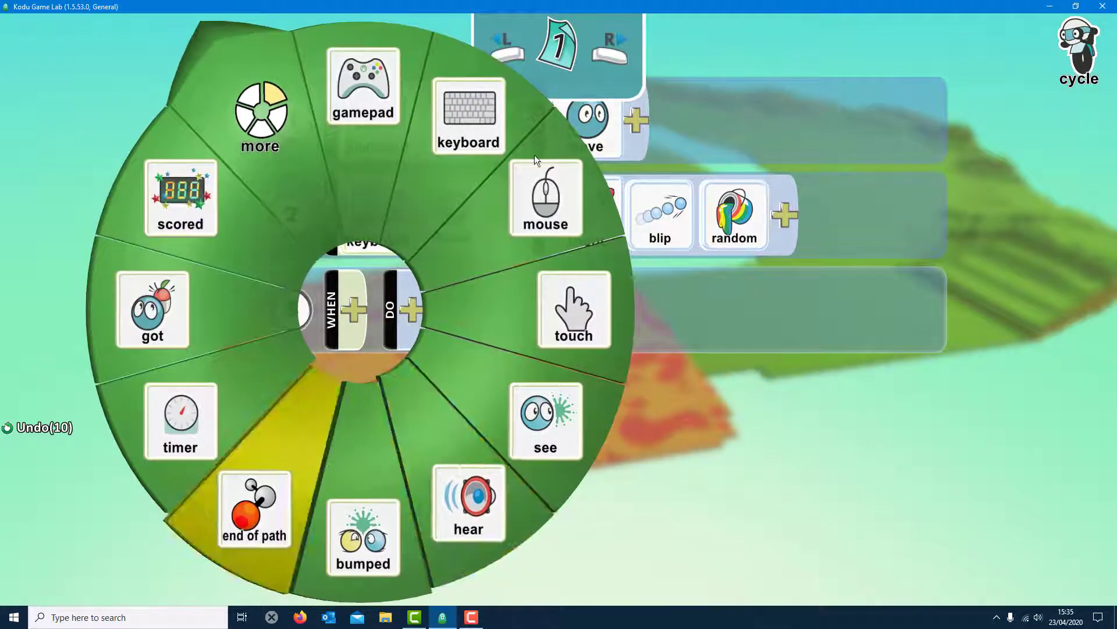
{"action": "left_click", "coordinate": [363, 535]}
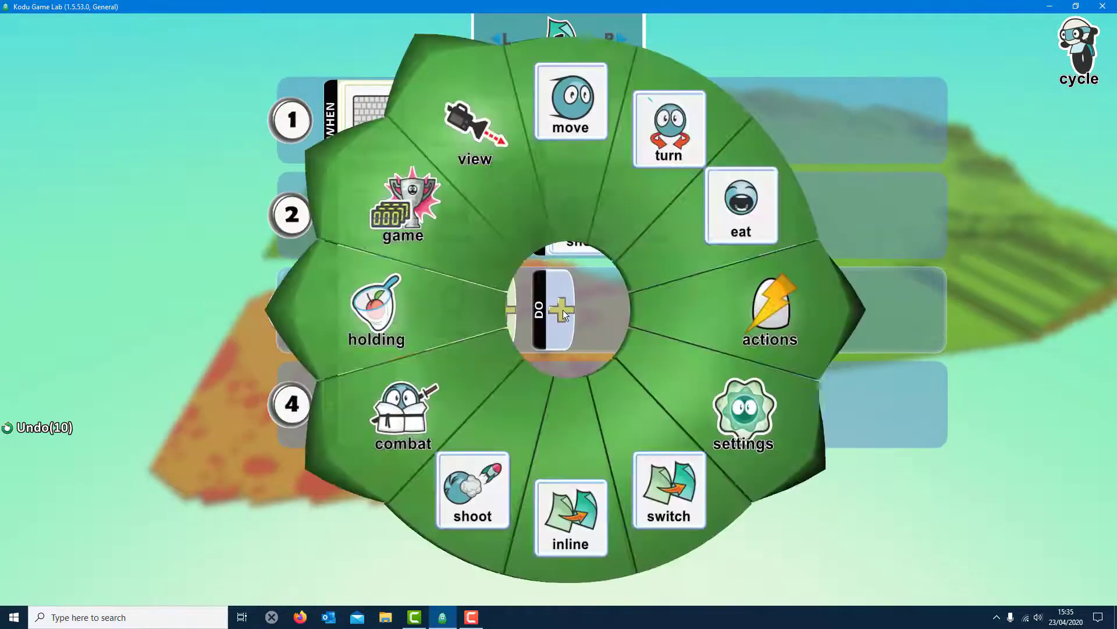
{"action": "mouse_move", "coordinate": [406, 219]}
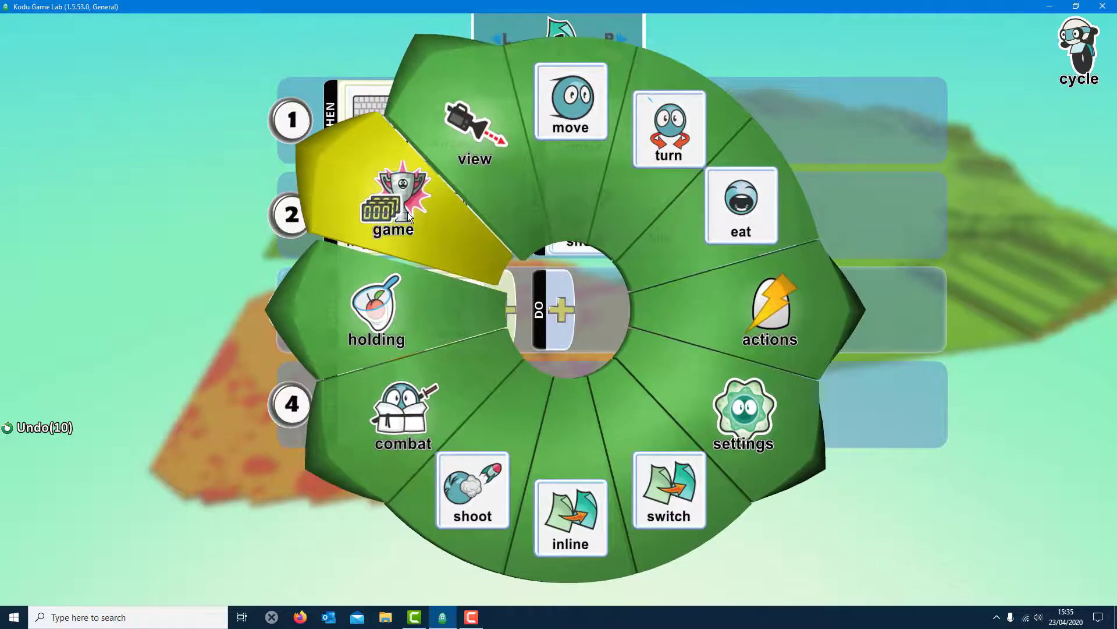
{"action": "left_click", "coordinate": [392, 207]}
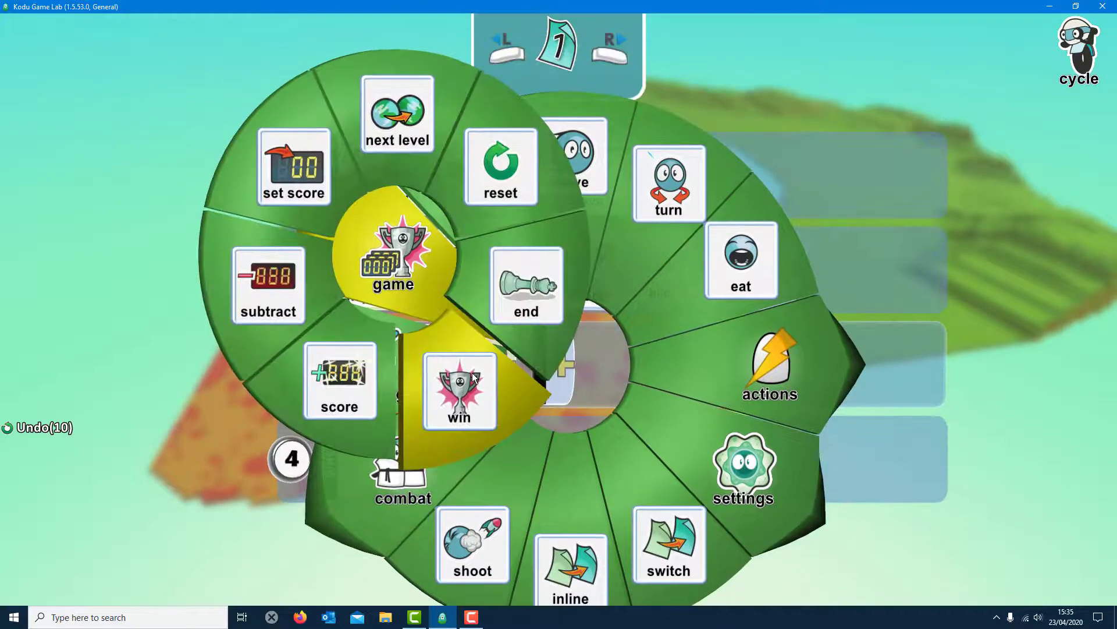
{"action": "left_click", "coordinate": [456, 391]}
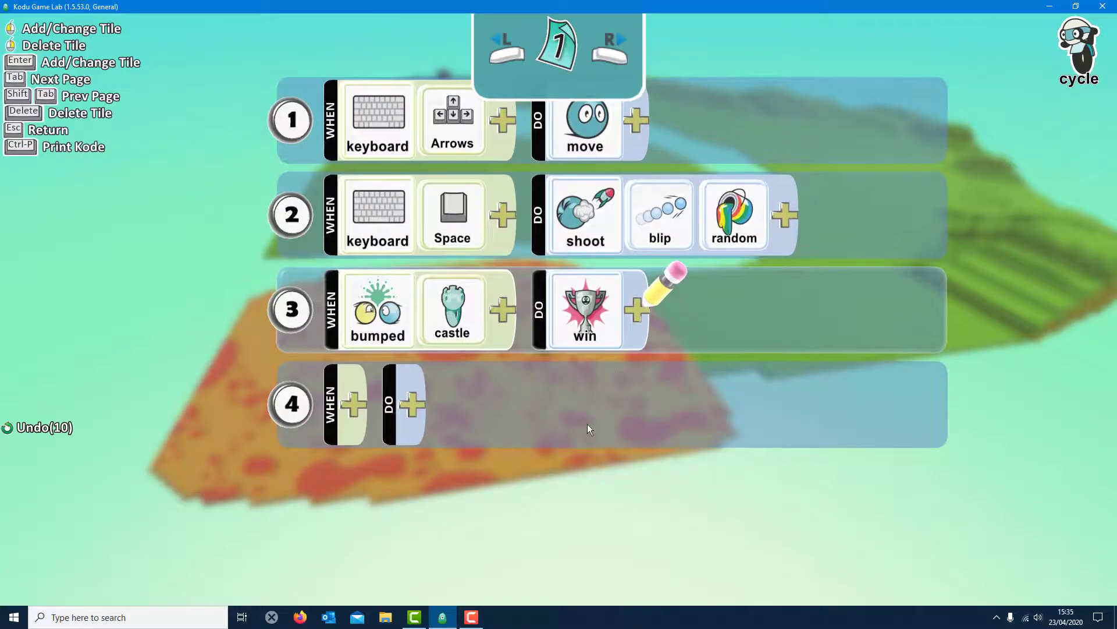
{"action": "mouse_move", "coordinate": [547, 379]}
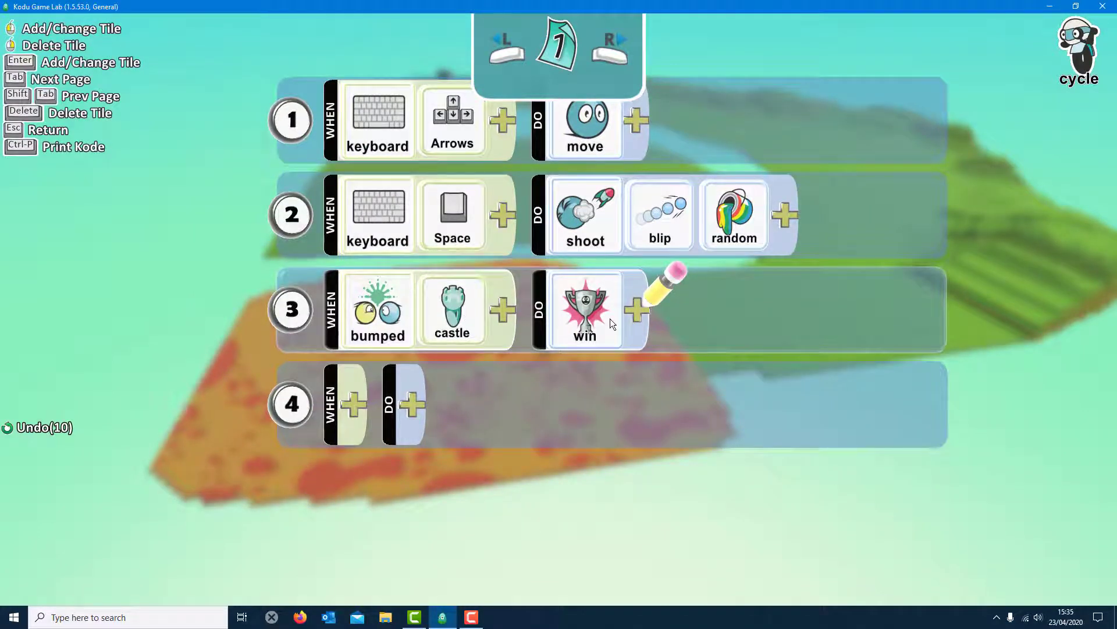
{"action": "mouse_move", "coordinate": [530, 387]}
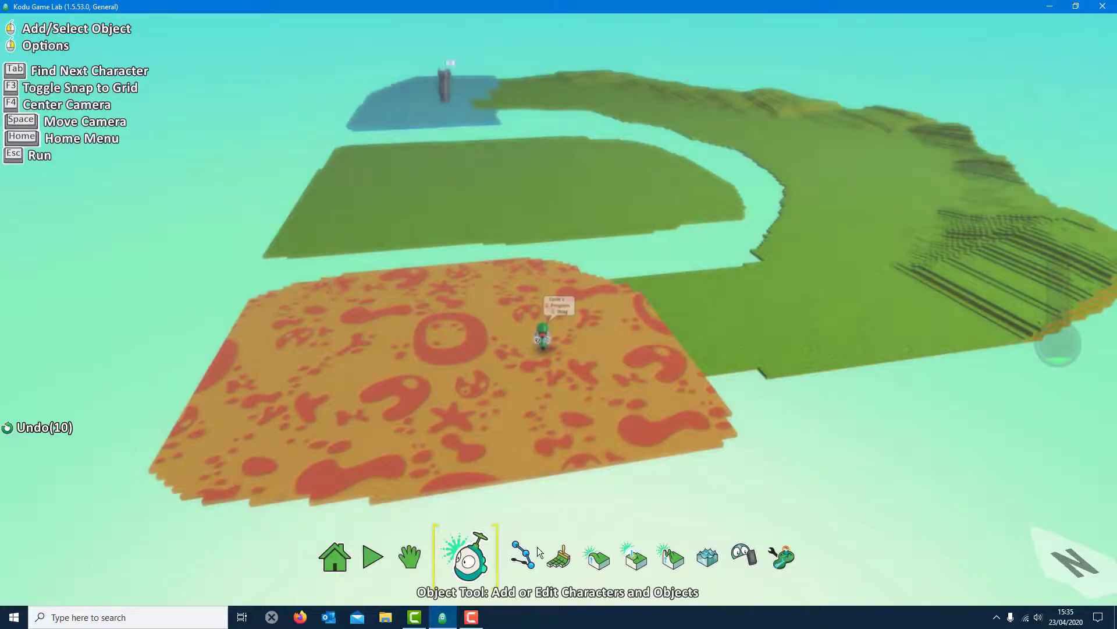
{"action": "left_click", "coordinate": [410, 556]}
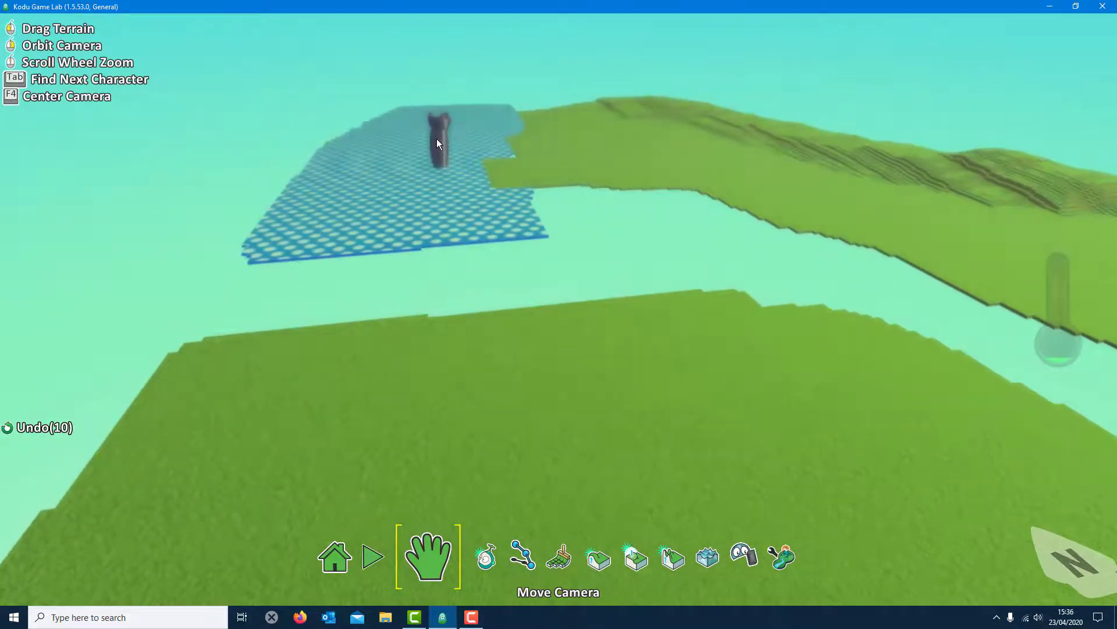
{"action": "left_click", "coordinate": [482, 559]}
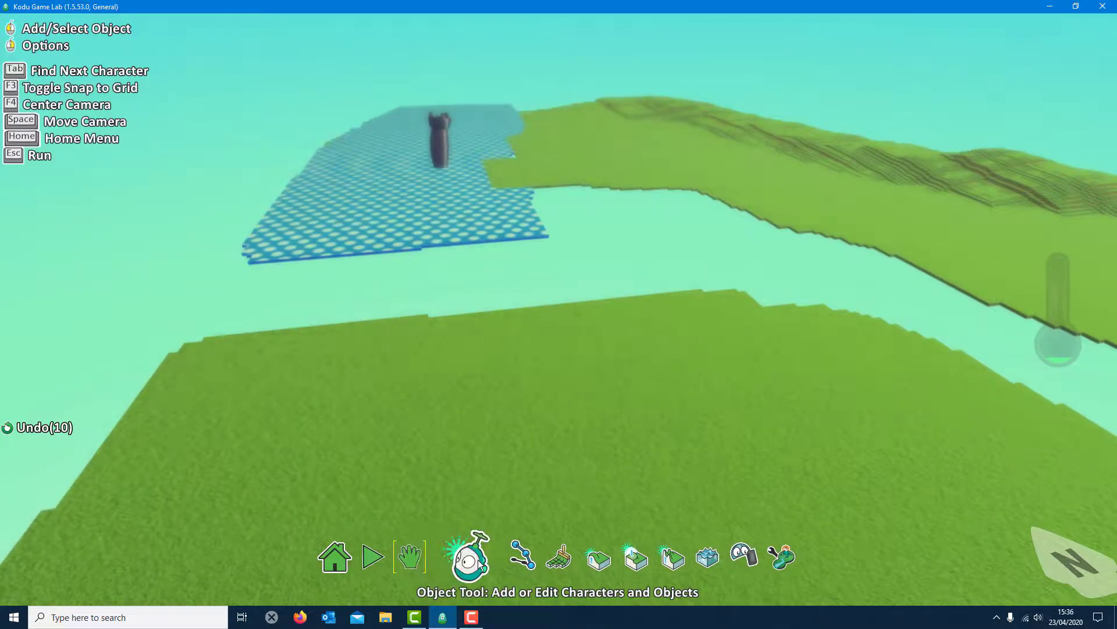
{"action": "left_click", "coordinate": [438, 140]}
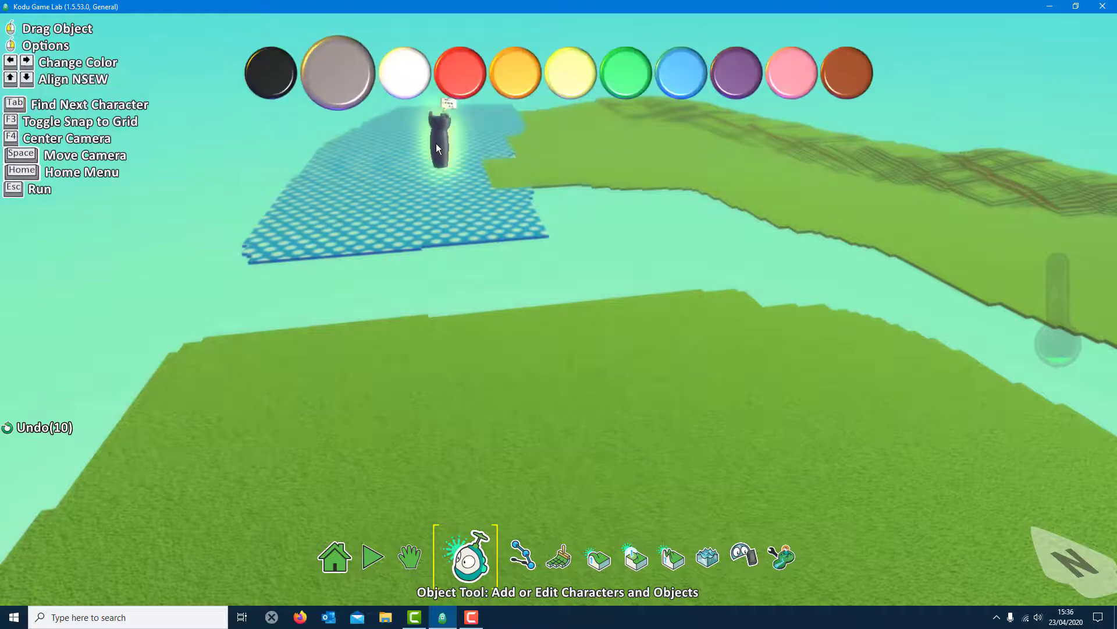
{"action": "right_click", "coordinate": [438, 145]}
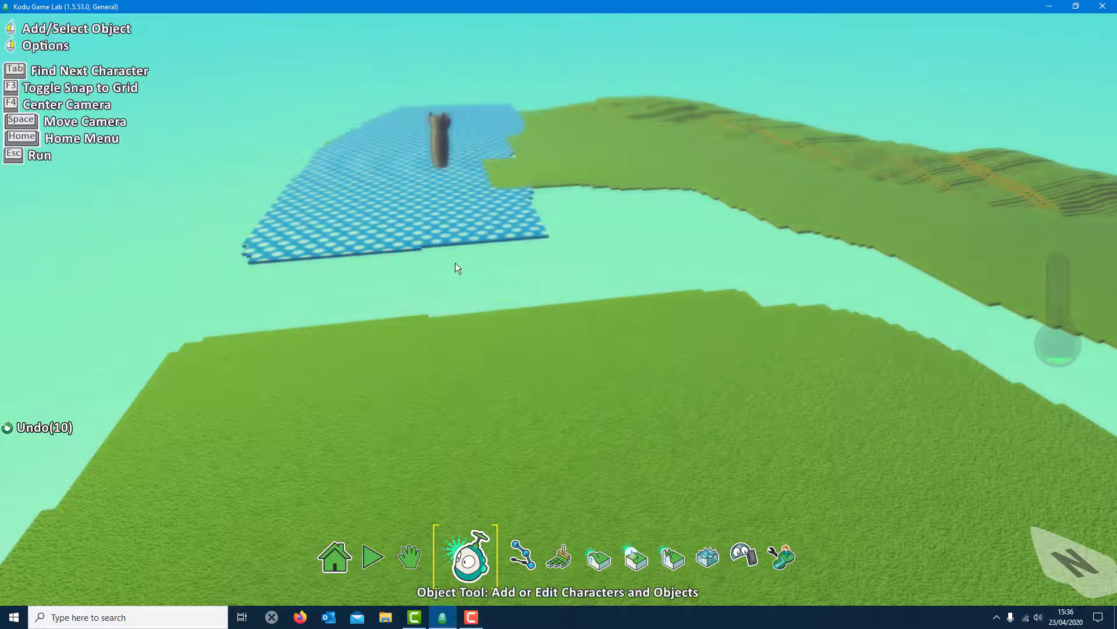
{"action": "left_click", "coordinate": [409, 557]}
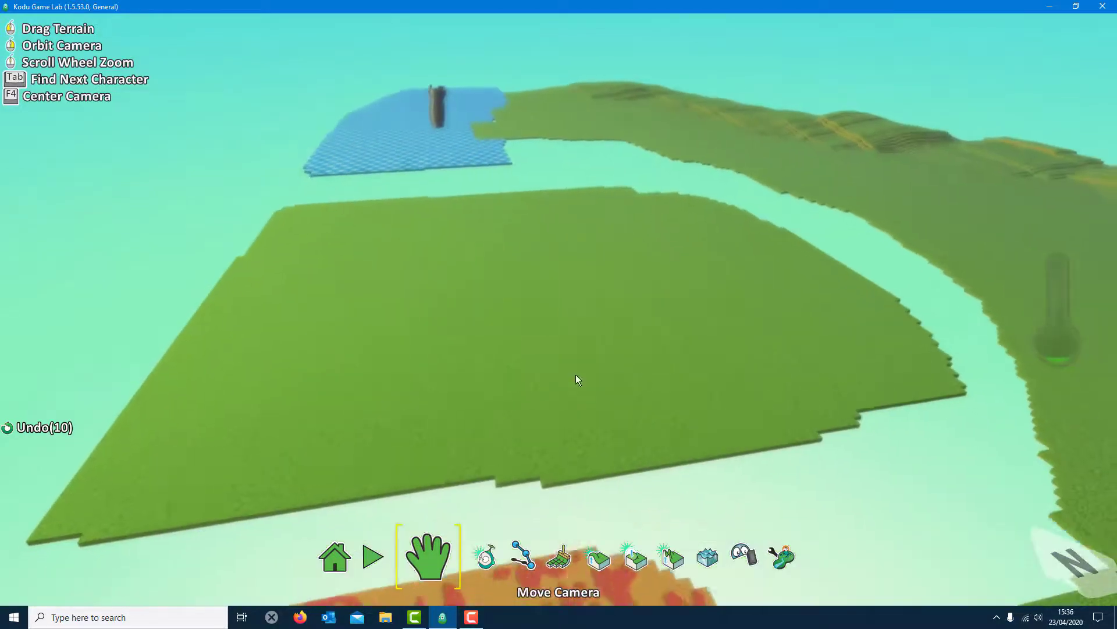
{"action": "left_click", "coordinate": [489, 556]}
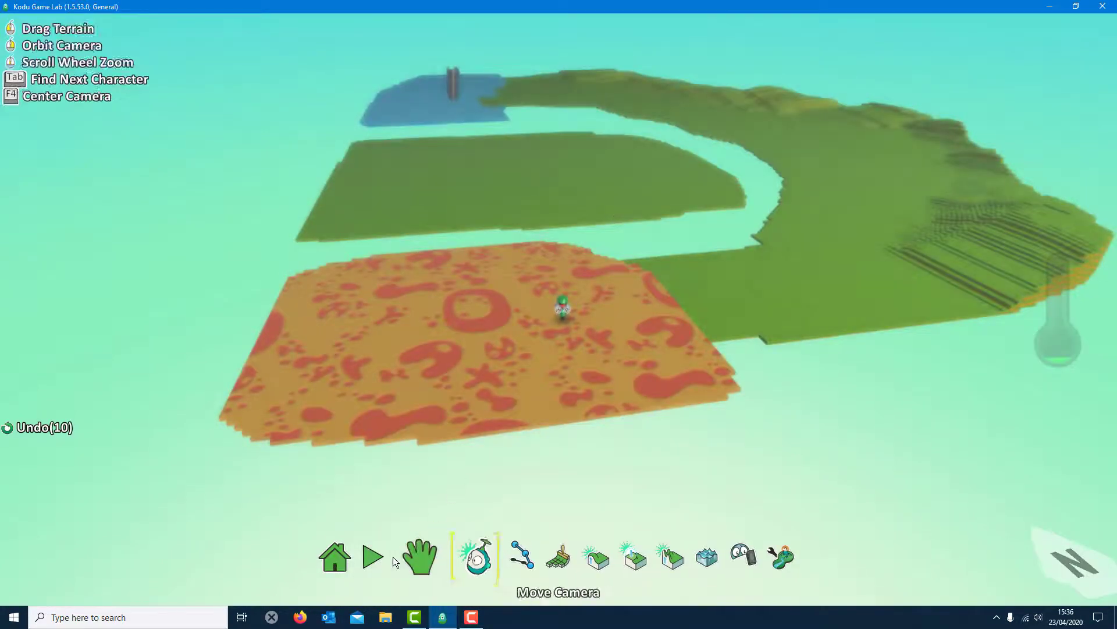
{"action": "left_click", "coordinate": [371, 555]}
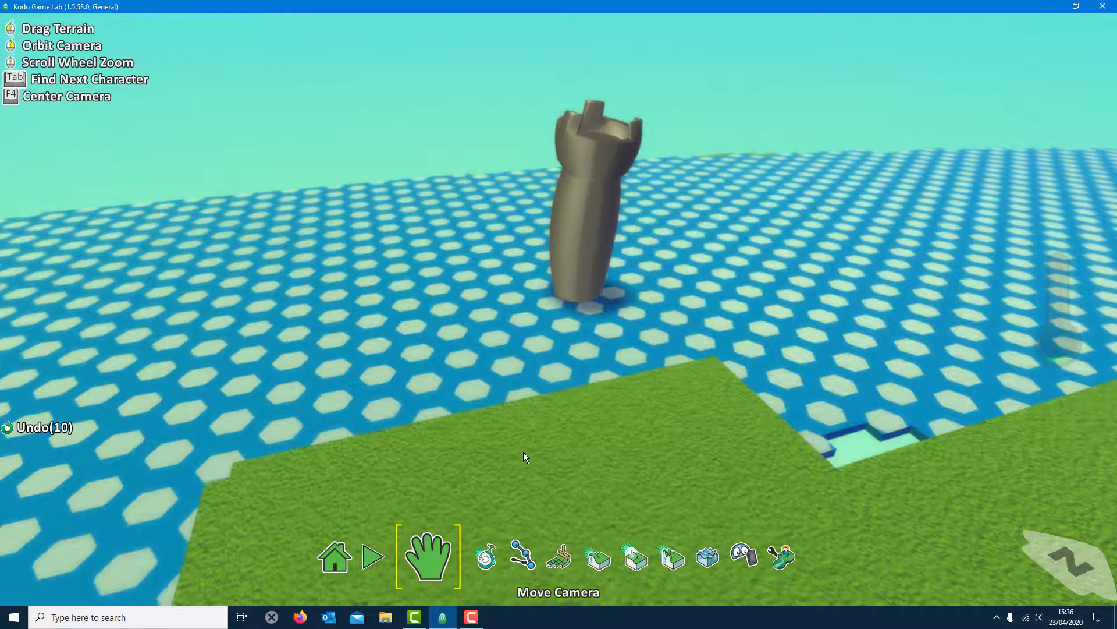
{"action": "scroll", "scroll_direction": "down", "scroll_amount": 3}
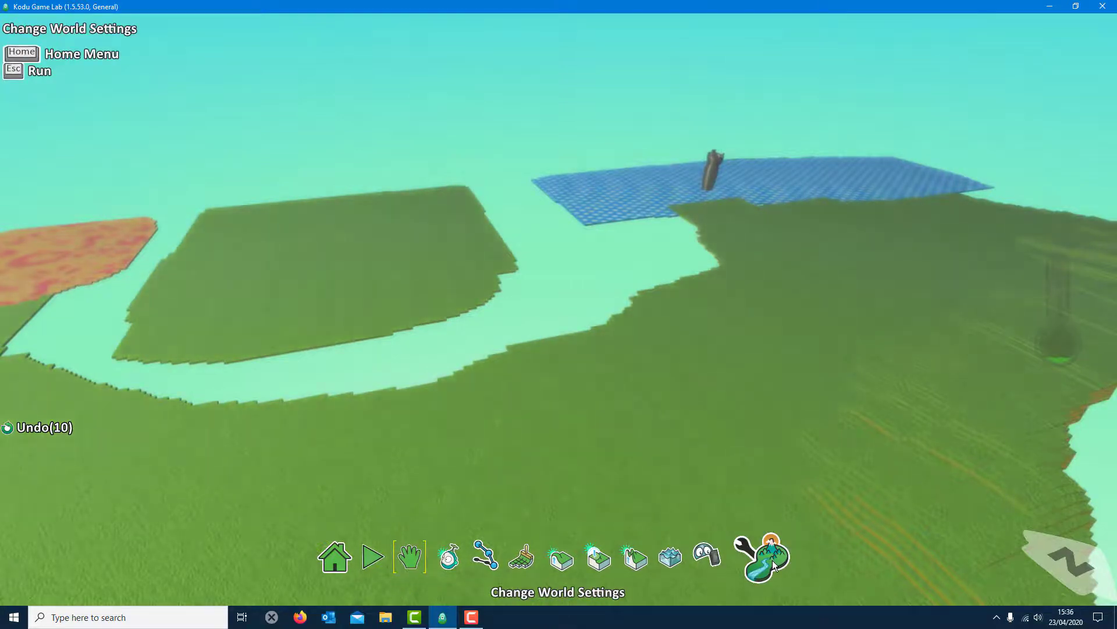
Run the racetrack world, drive around, and Esc back to the editor
{"action": "left_click", "coordinate": [764, 559]}
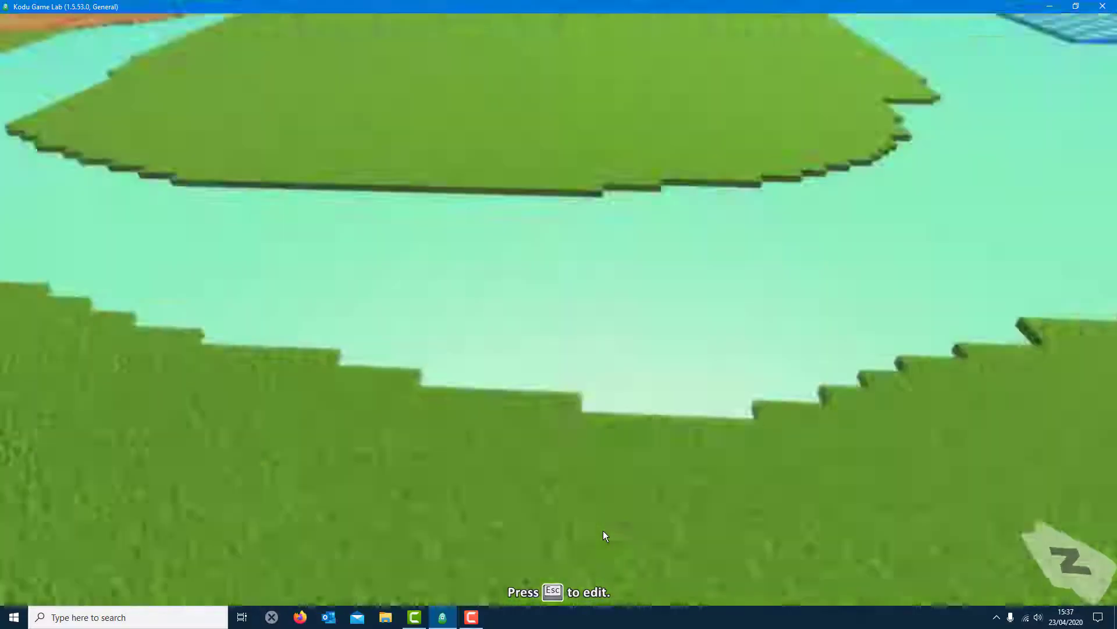
{"action": "key", "text": "Escape"}
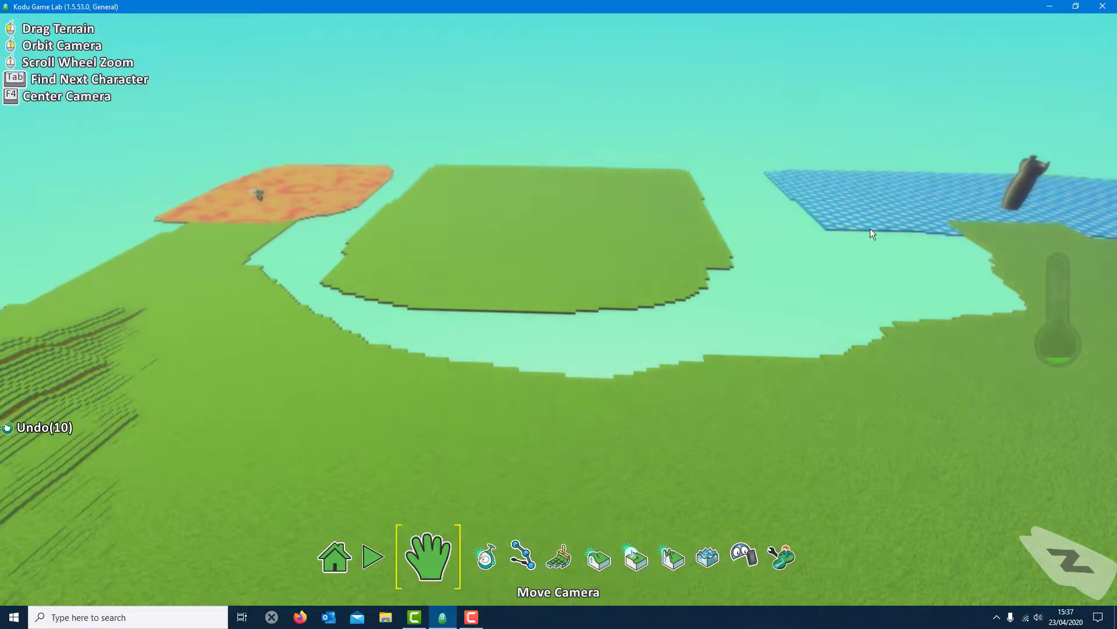
Select the Object Tool and bring up the object pie menu on empty ground
{"action": "left_click", "coordinate": [484, 556]}
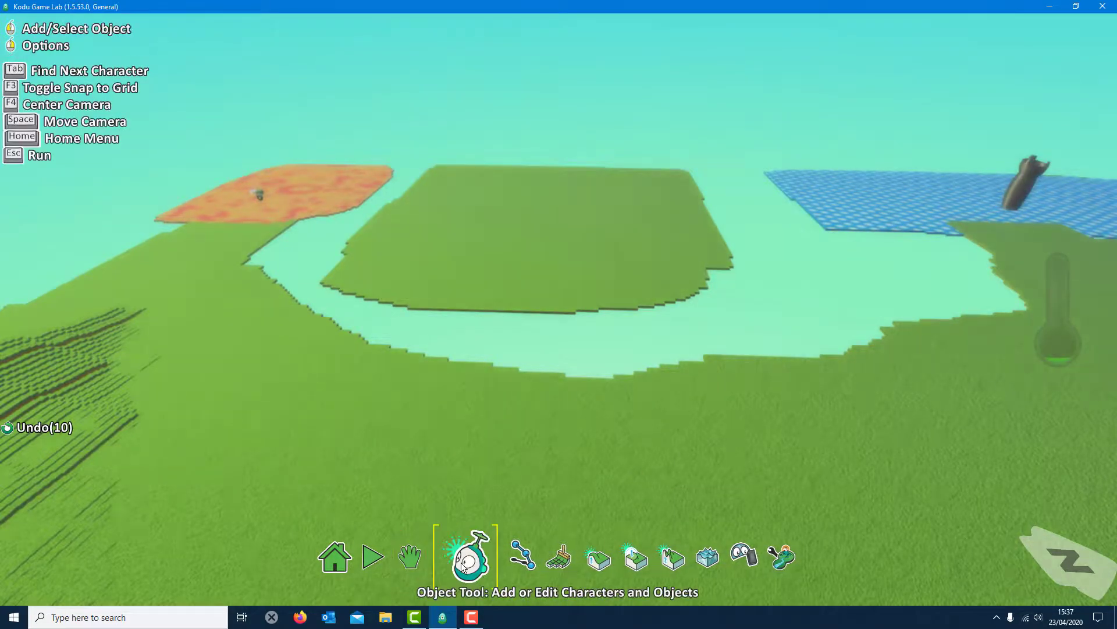
{"action": "left_click", "coordinate": [466, 556]}
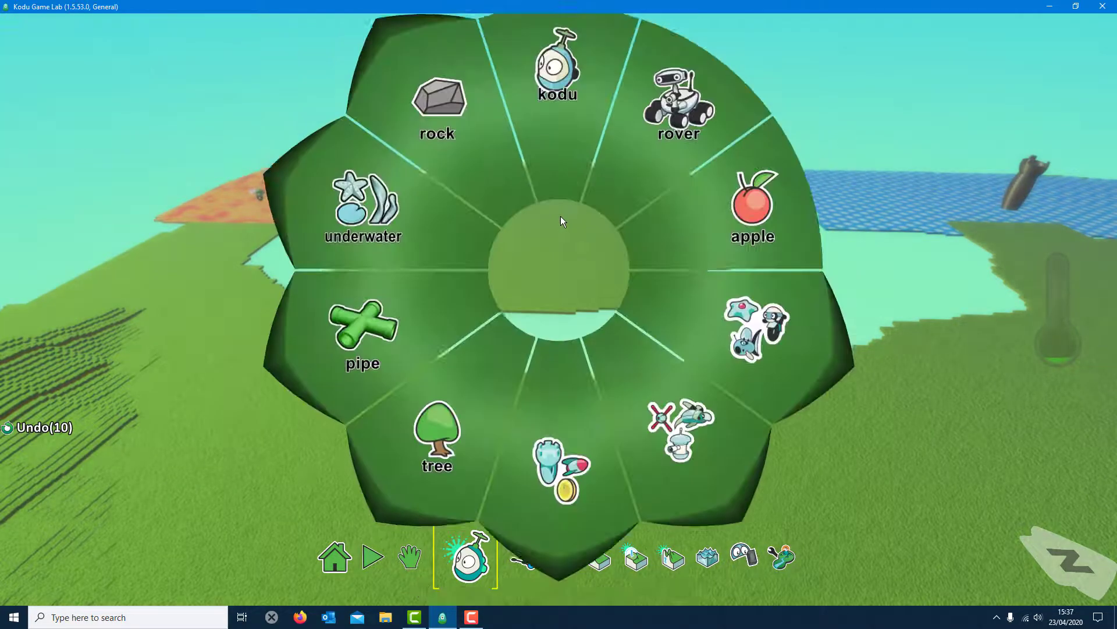